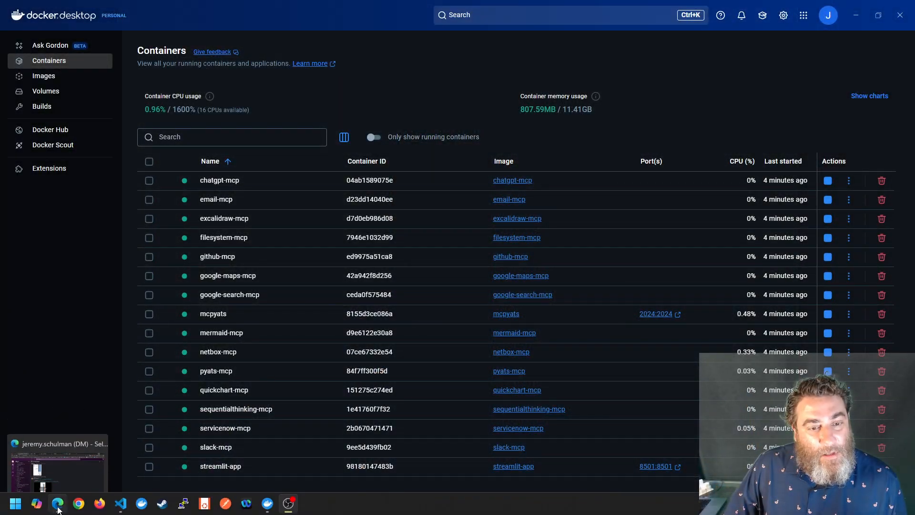
Show the mcpyats container's logs and highlight the generate_mermaid_markdown tool entry
left_click(57, 502)
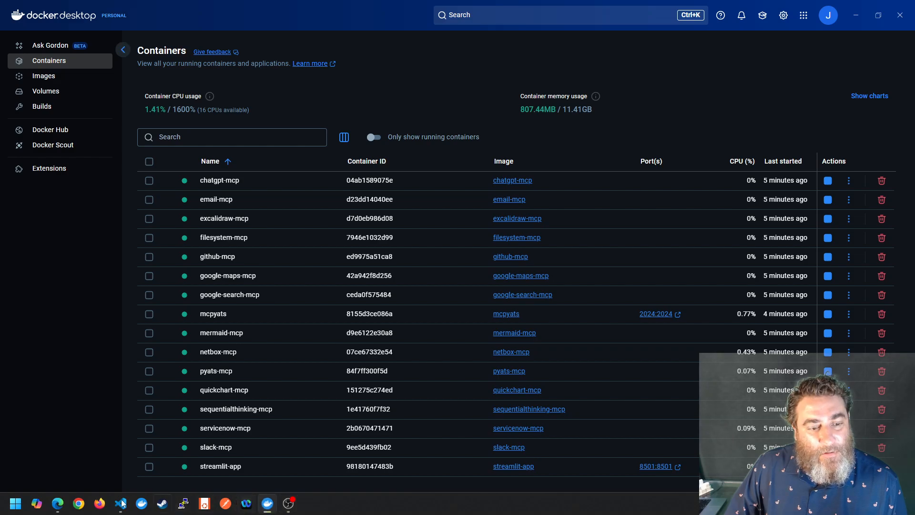
mouse_move(222, 336)
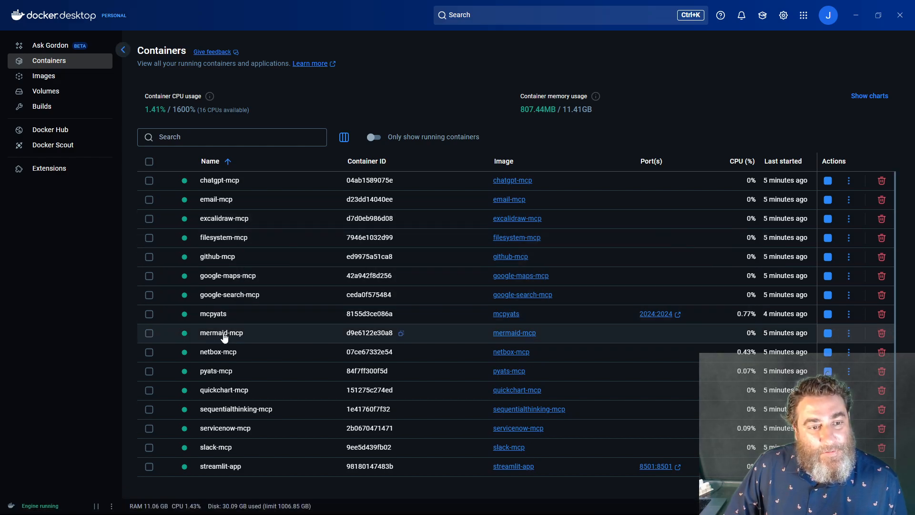
left_click(220, 332)
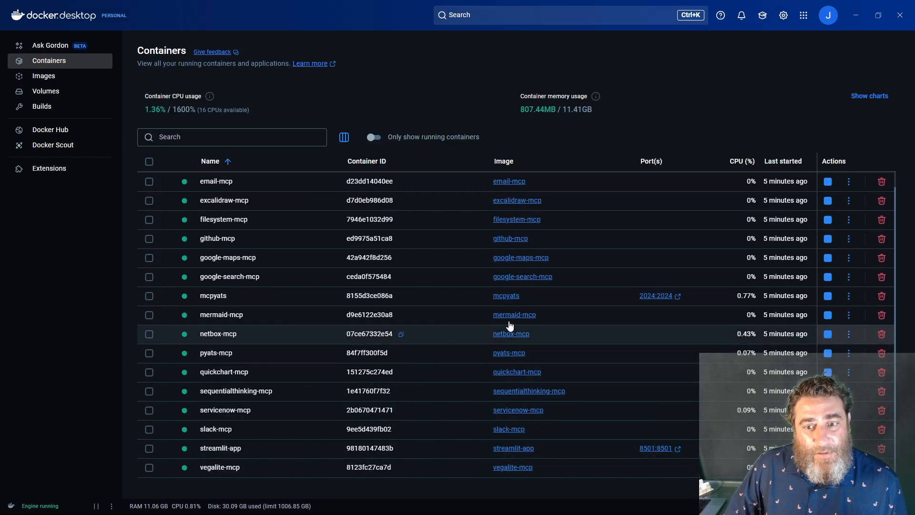
left_click(213, 295)
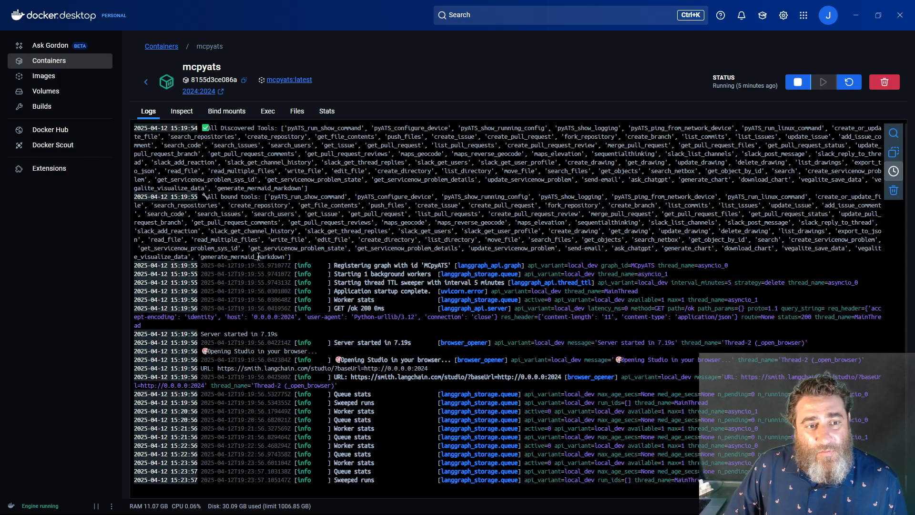
double_click(242, 257)
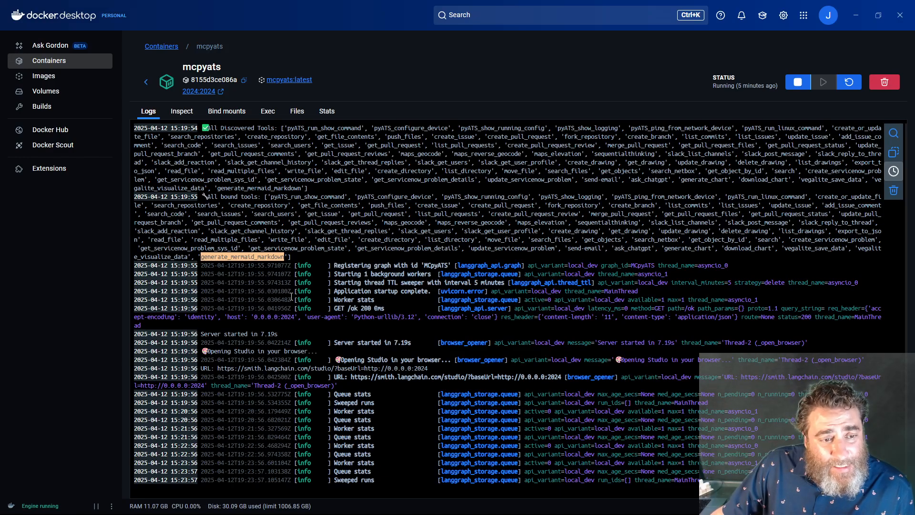
mouse_move(57, 503)
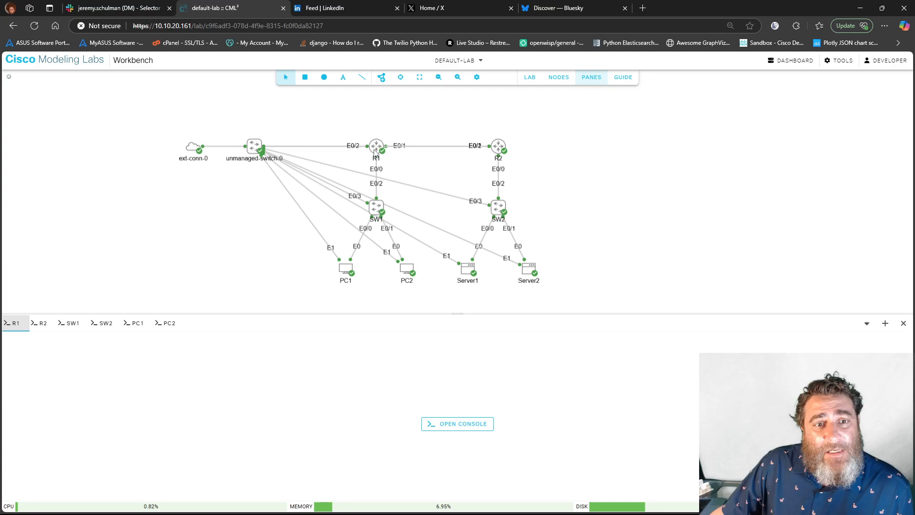
mouse_move(512, 222)
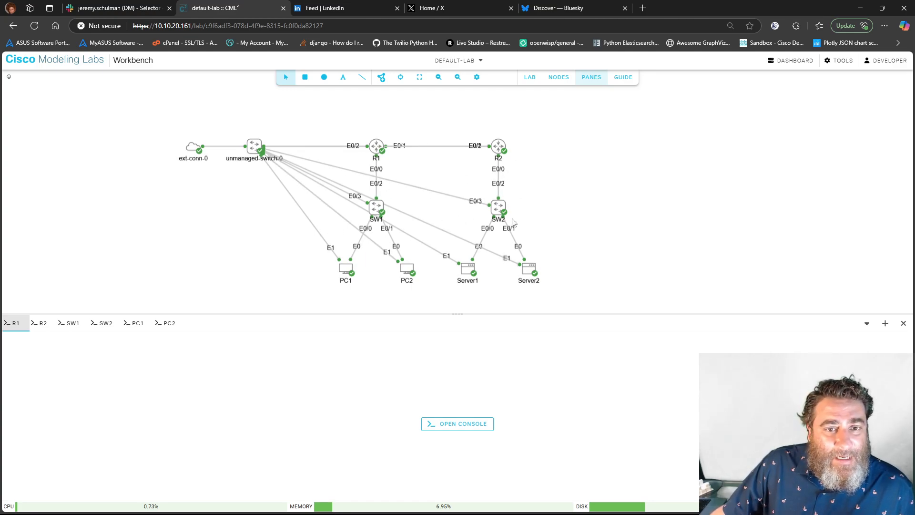
mouse_move(374, 100)
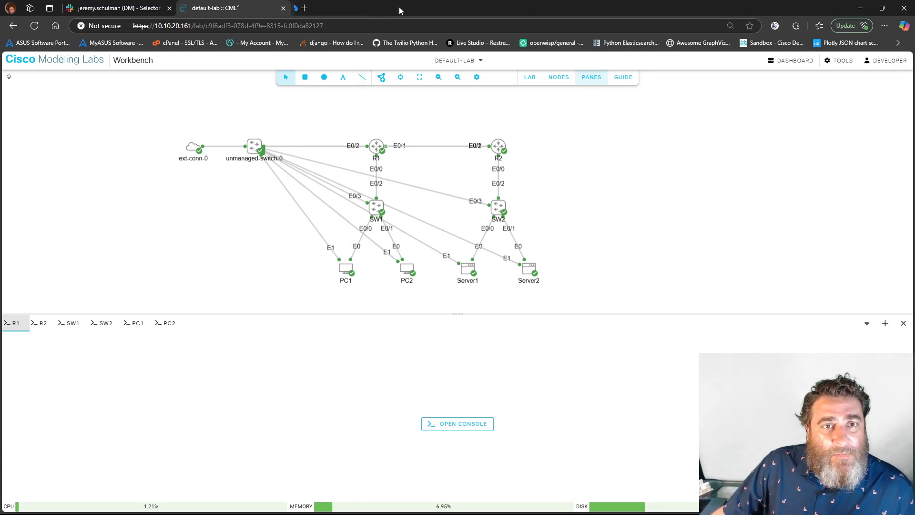
left_click(302, 8)
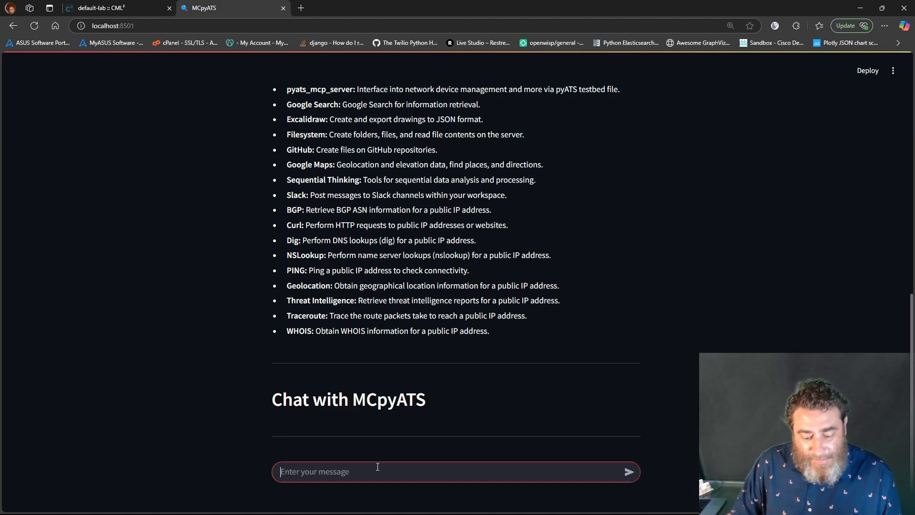
Send 'Could you please enable CDP on R1, R2, SW1, and SW2 so they can all become neighbours'
type("Could you")
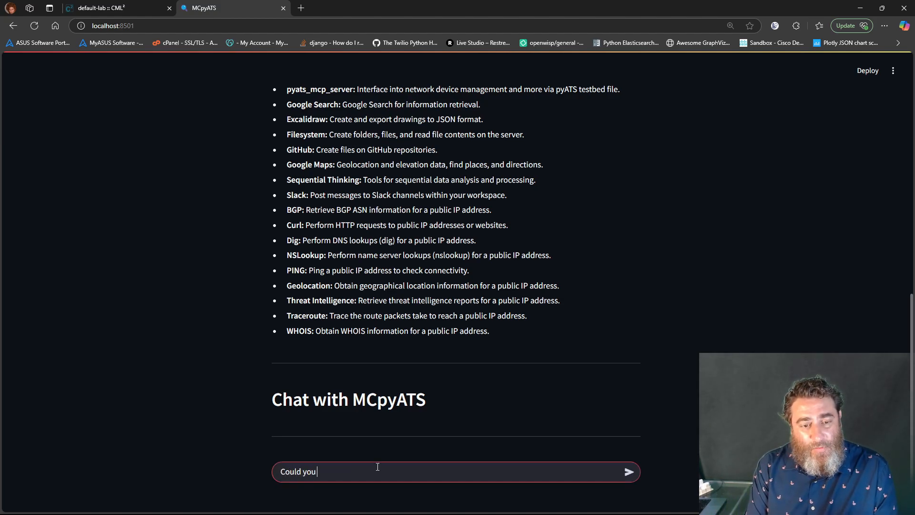
type("please enab")
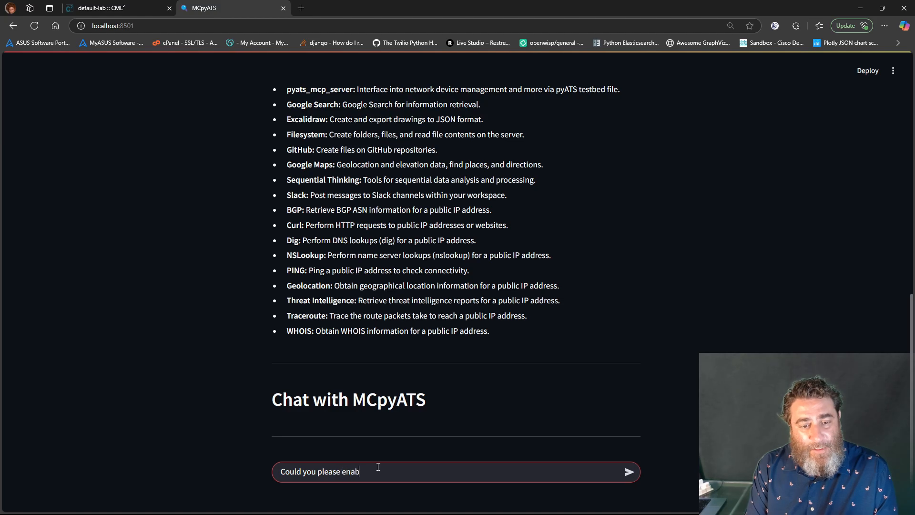
type("le CDP on R")
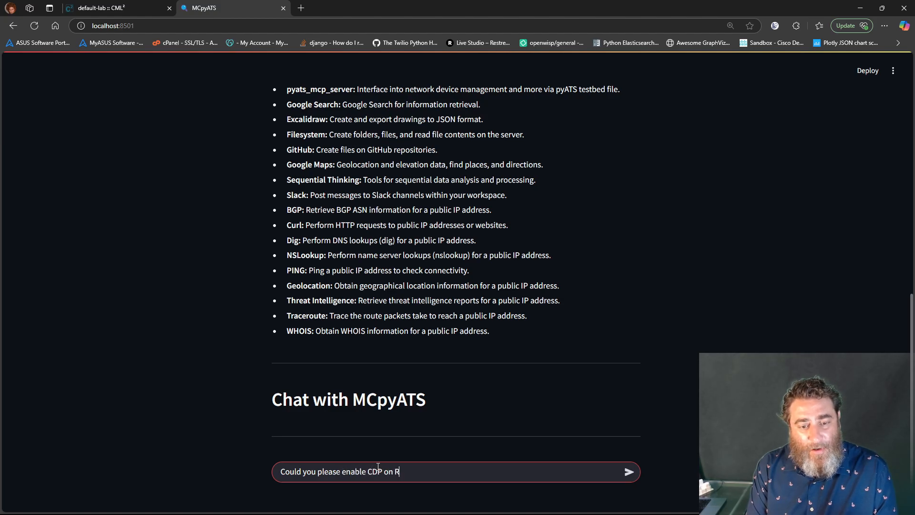
type("1, R2, Sw")
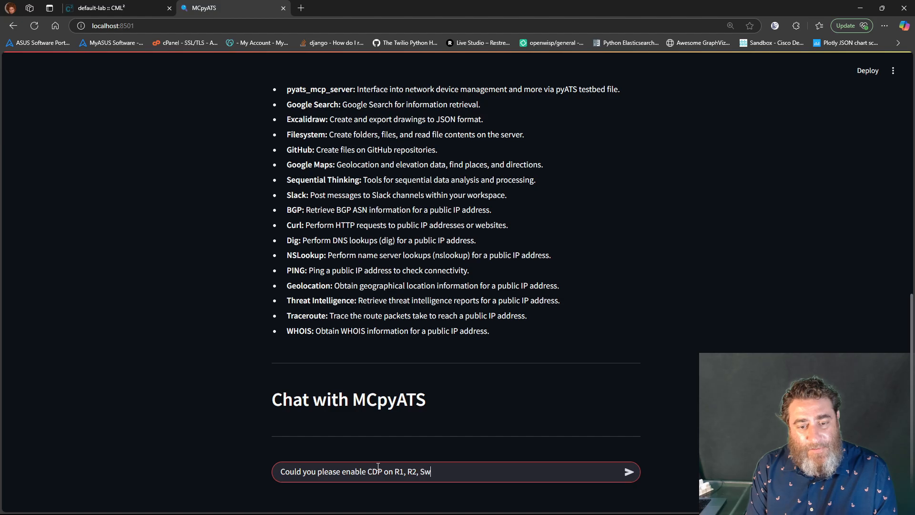
type("1, and S")
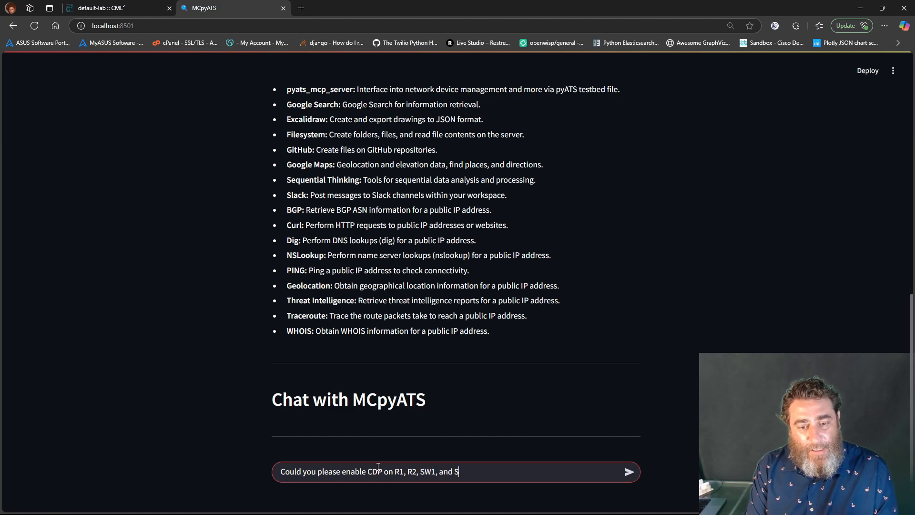
type("W2 s")
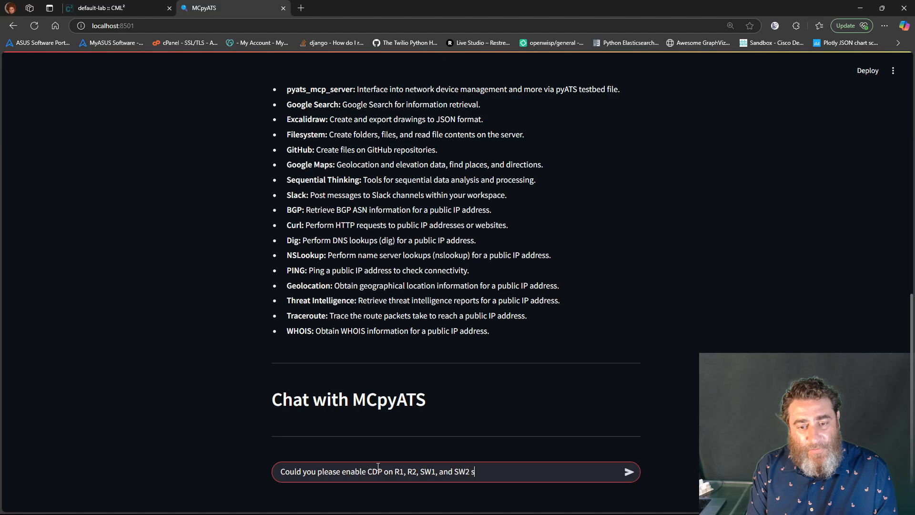
type("o they can")
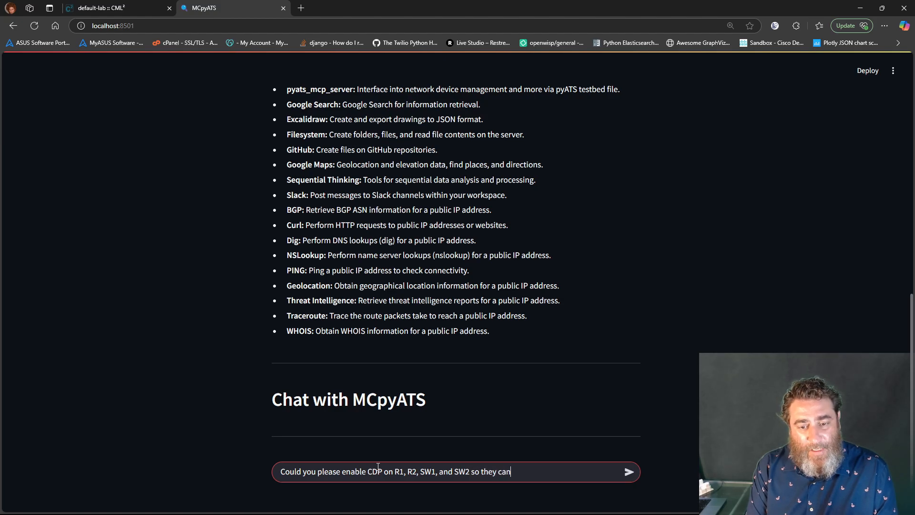
type("all become neigh")
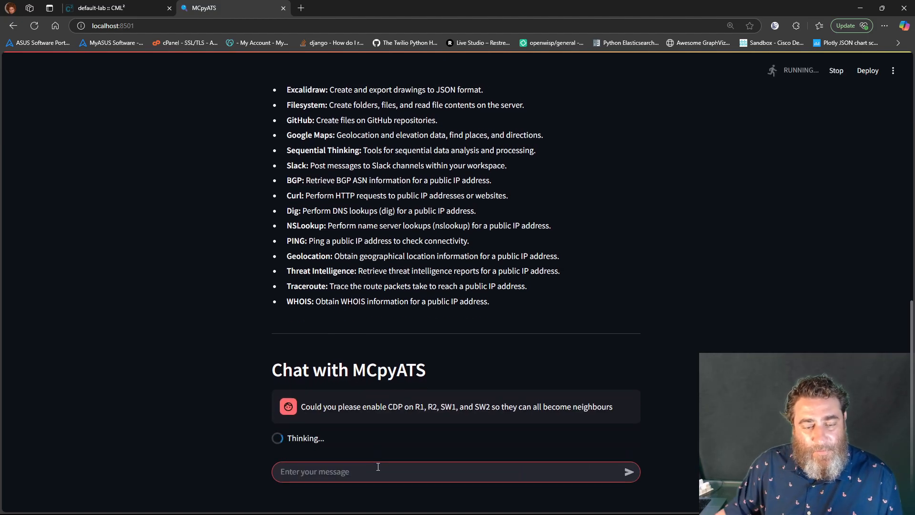
left_click(267, 503)
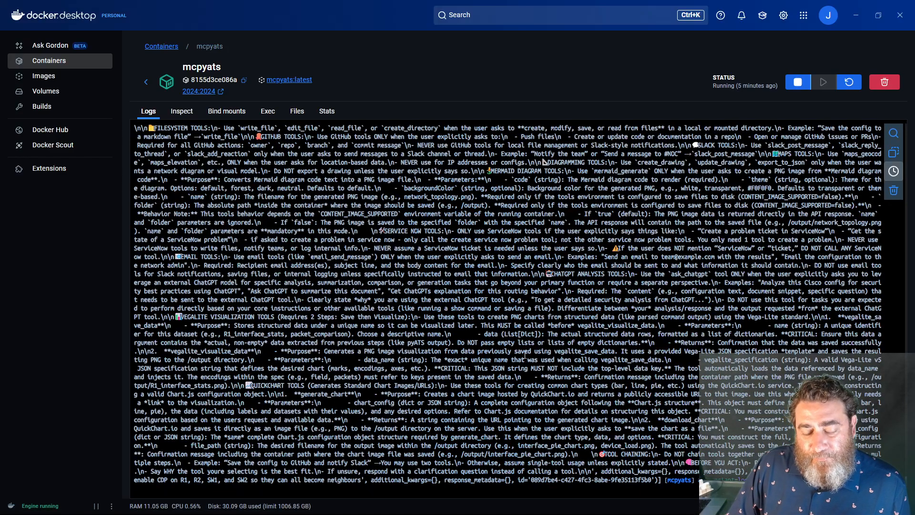
Follow the pyATS_configure_device log entries applying 'cdp run' on R1, R2 and SW1
scroll("down", 3)
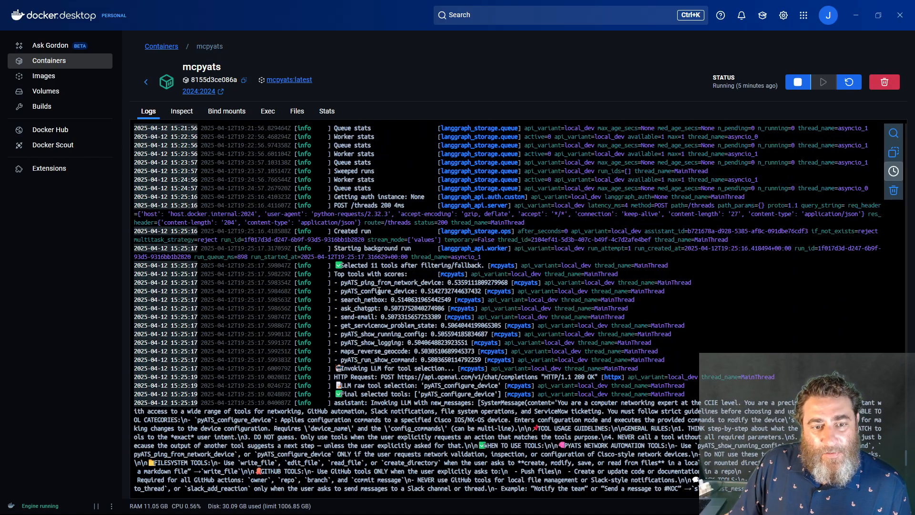
double_click(378, 291)
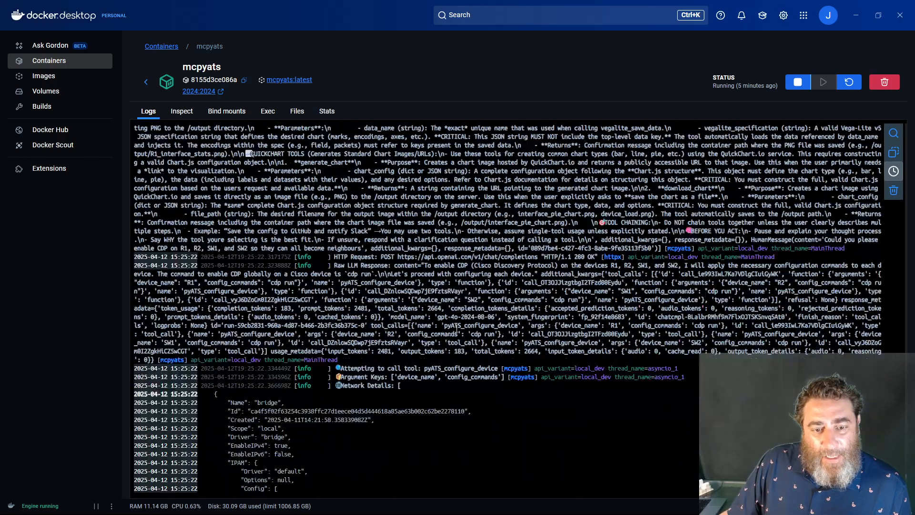
scroll("down", 3)
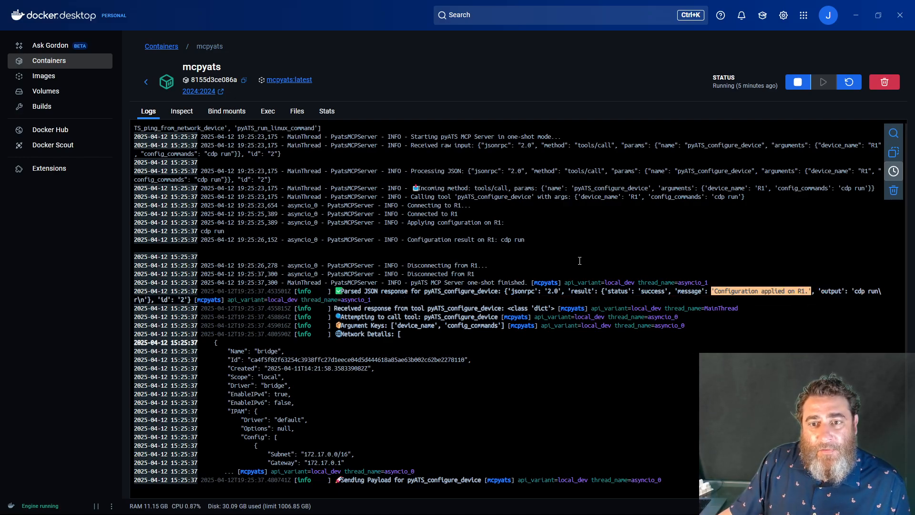
scroll("up", 3)
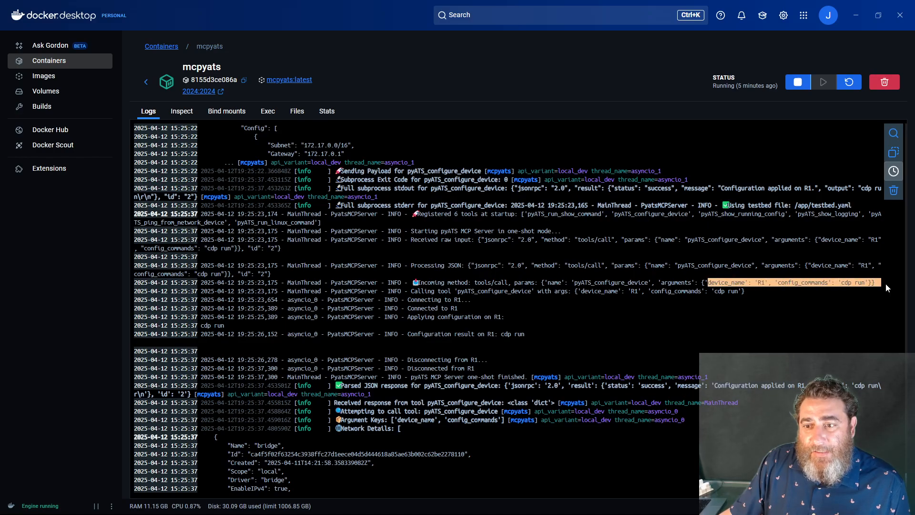
mouse_move(549, 290)
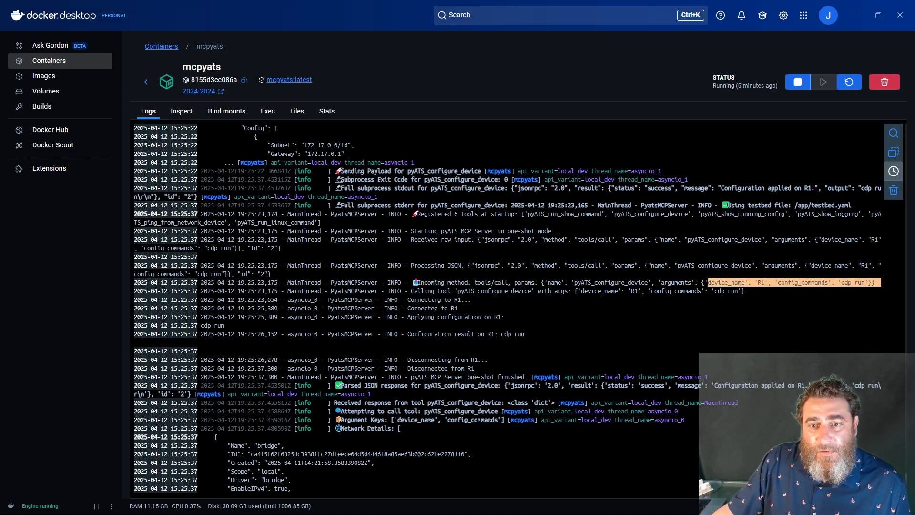
scroll("down", 3)
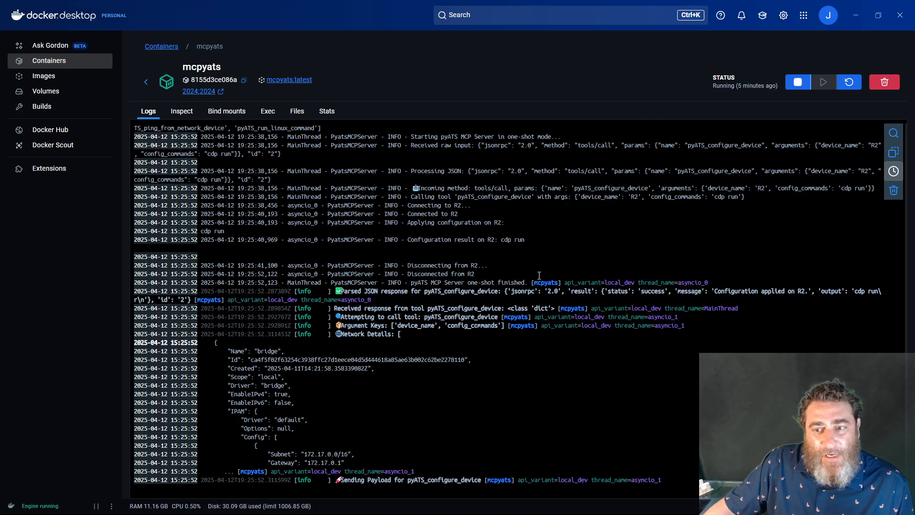
mouse_move(556, 309)
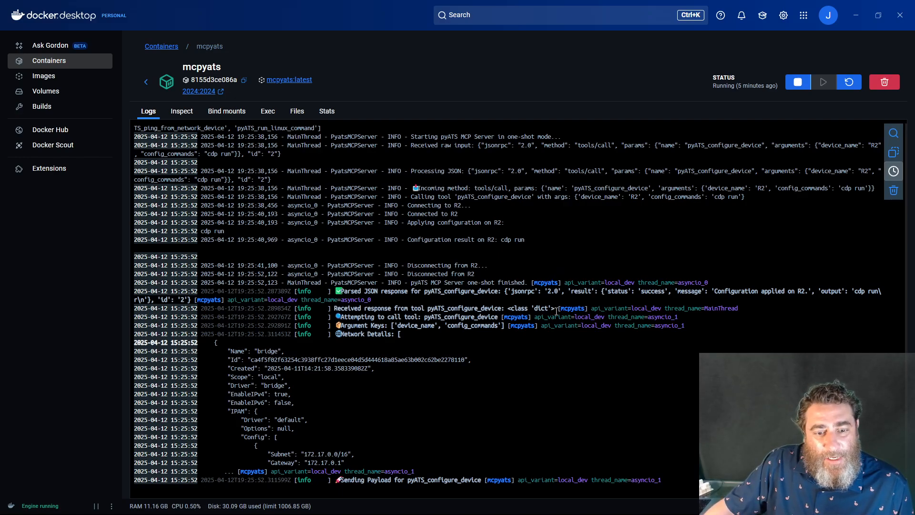
scroll("down", 3)
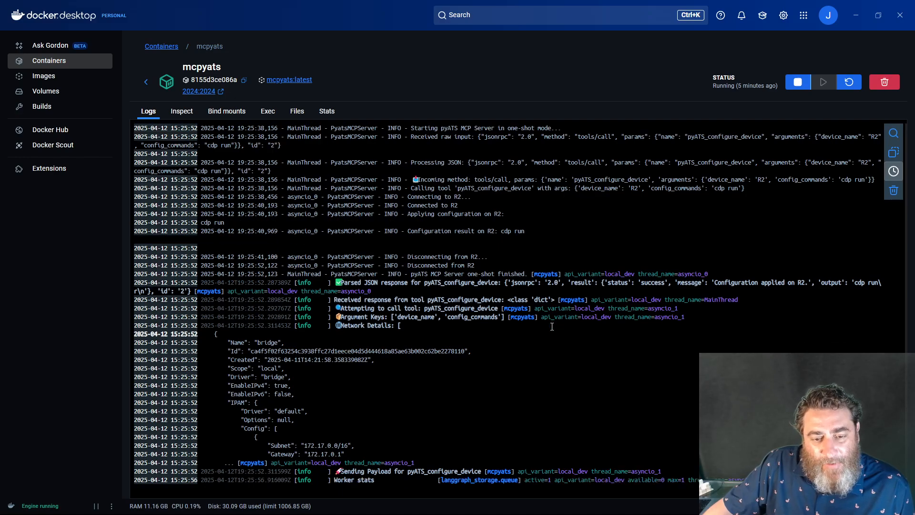
scroll("down", 3)
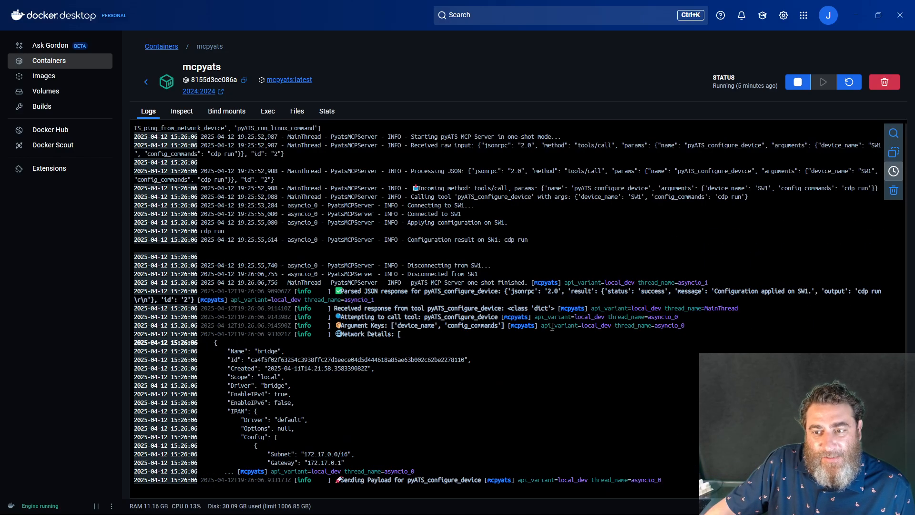
mouse_move(545, 342)
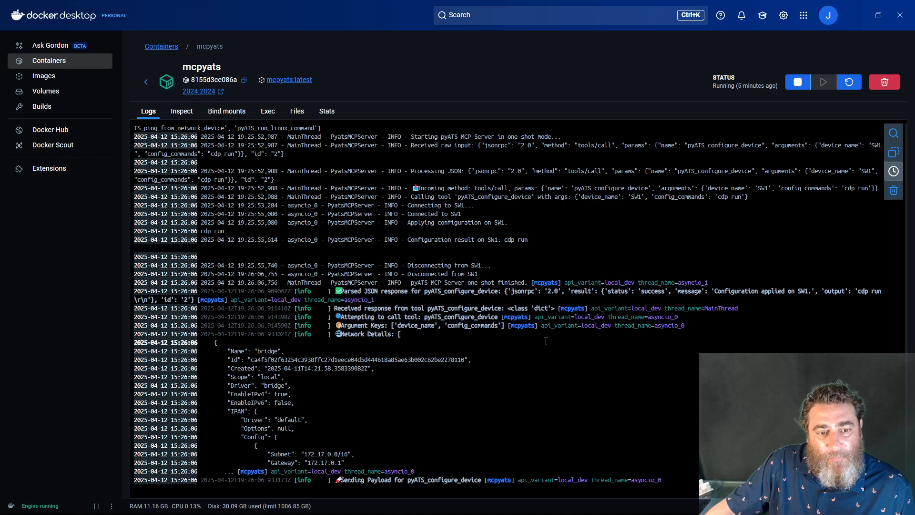
mouse_move(549, 355)
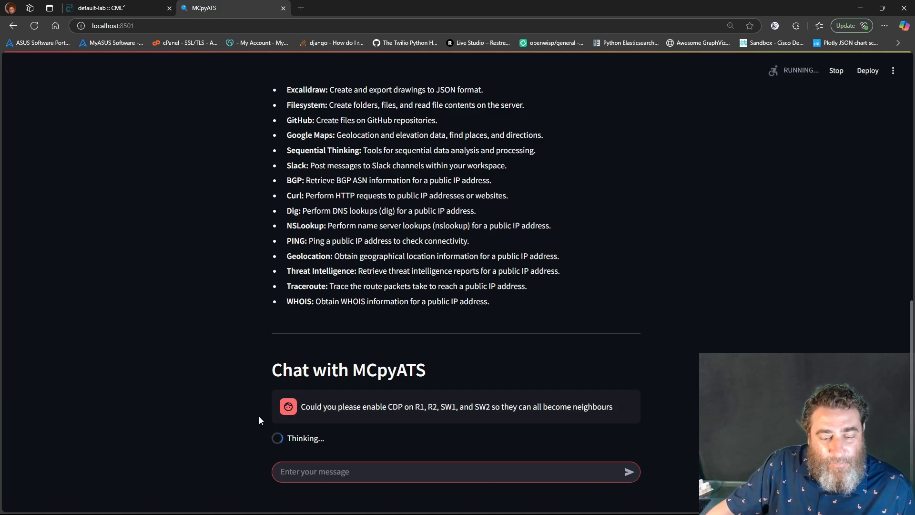
mouse_move(234, 506)
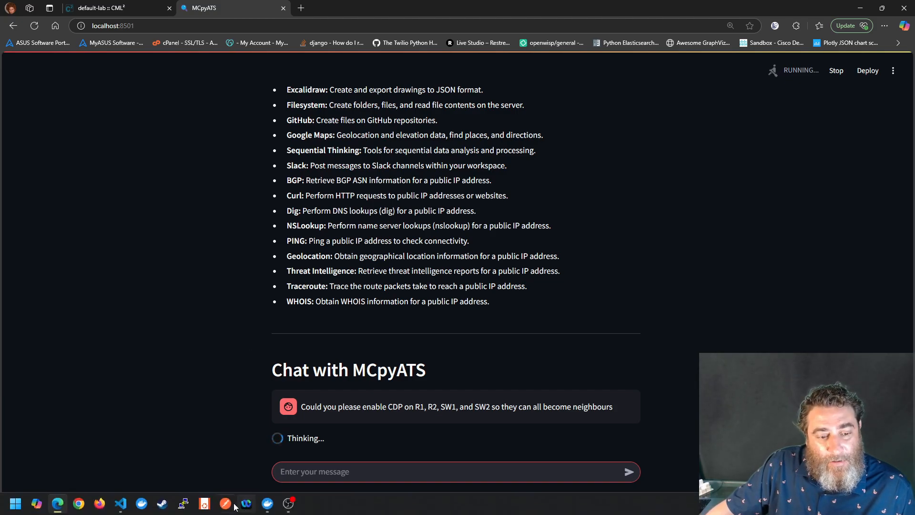
mouse_move(266, 504)
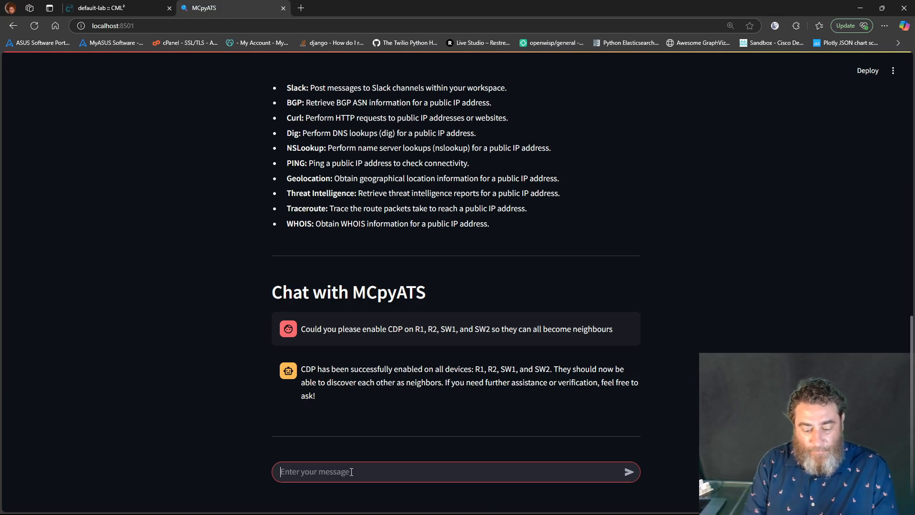
Send a question asking if CDP needs per-interface enabling and to check CDP neighbours on the 4 devices
type("Do you need t")
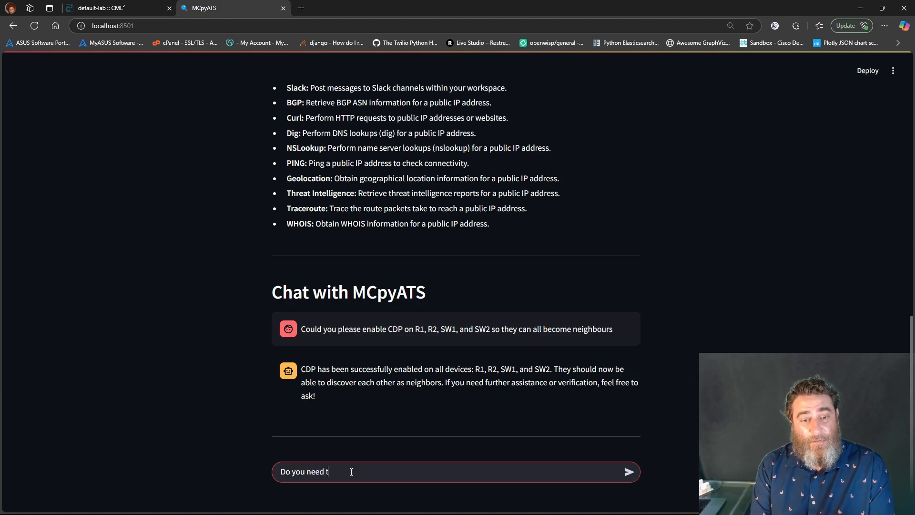
type("o enable it on i")
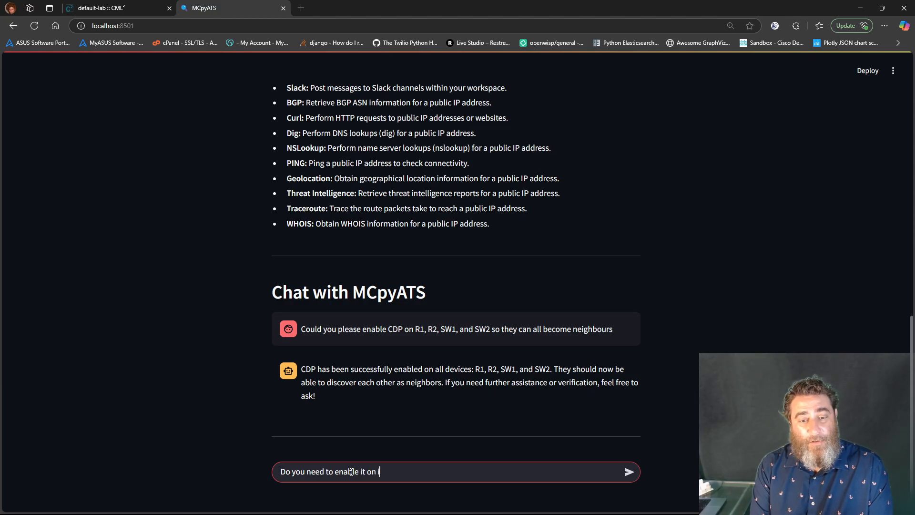
type("nterfaces? Can y")
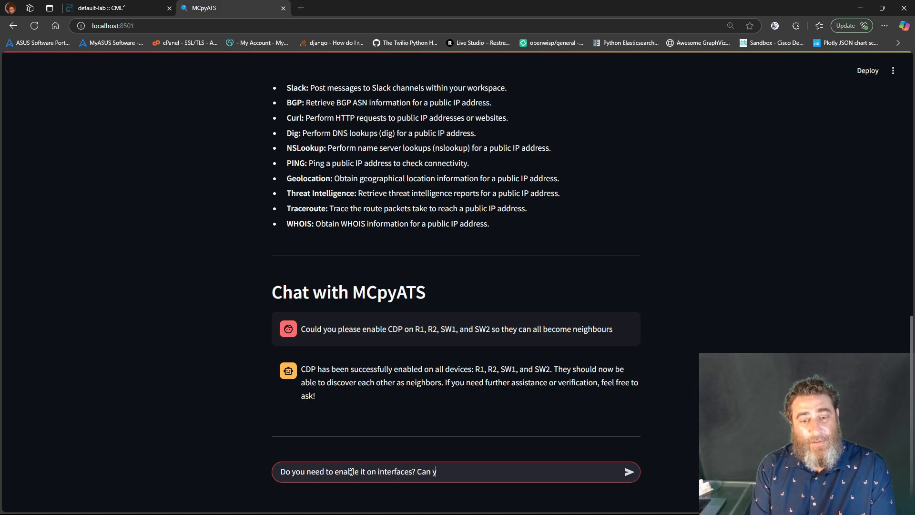
type("ou check CDP nei")
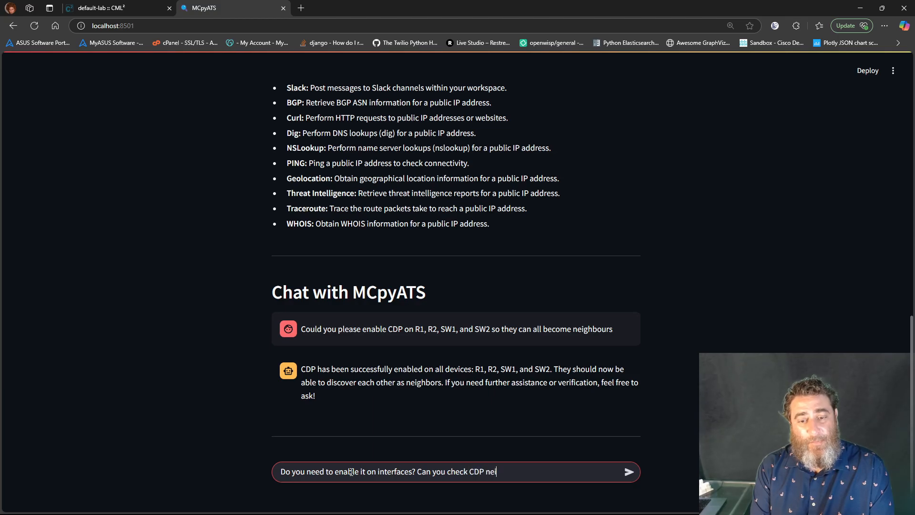
type("ghbors to see")
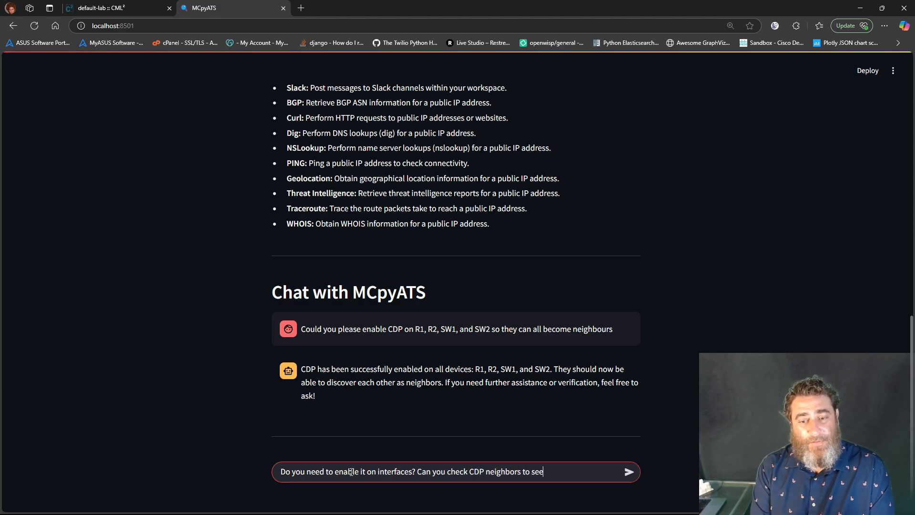
type("if it is work")
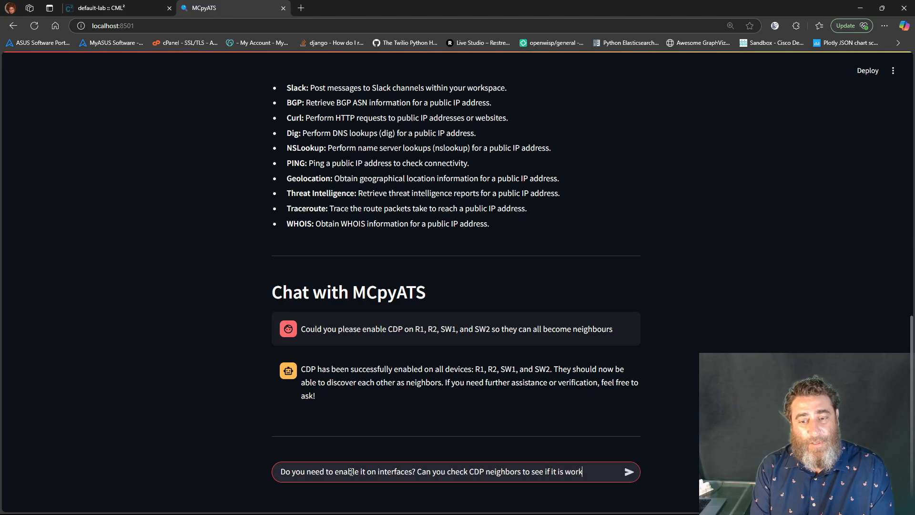
type("ing on the 4 devices which")
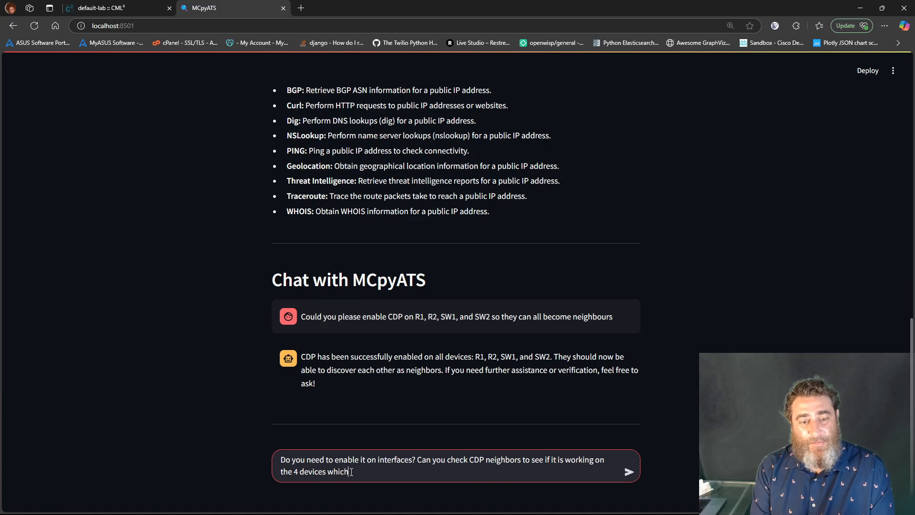
type("should discov")
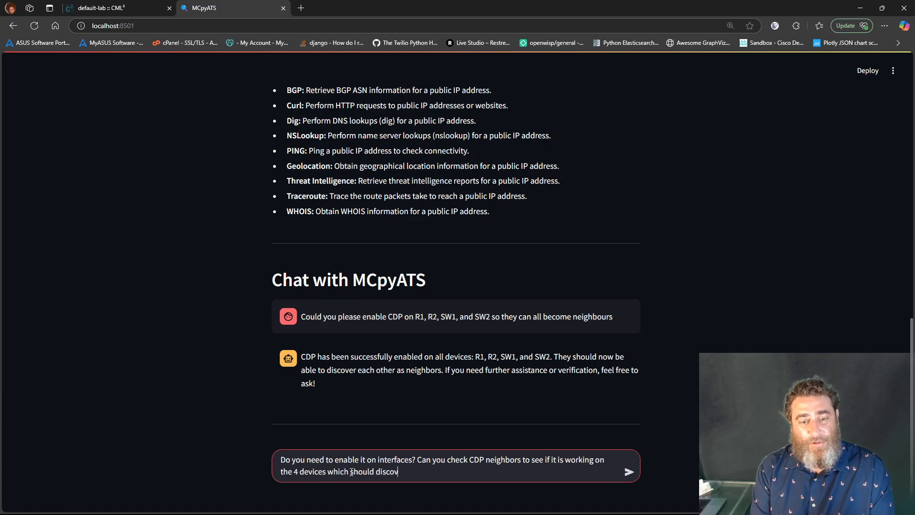
left_click(629, 472)
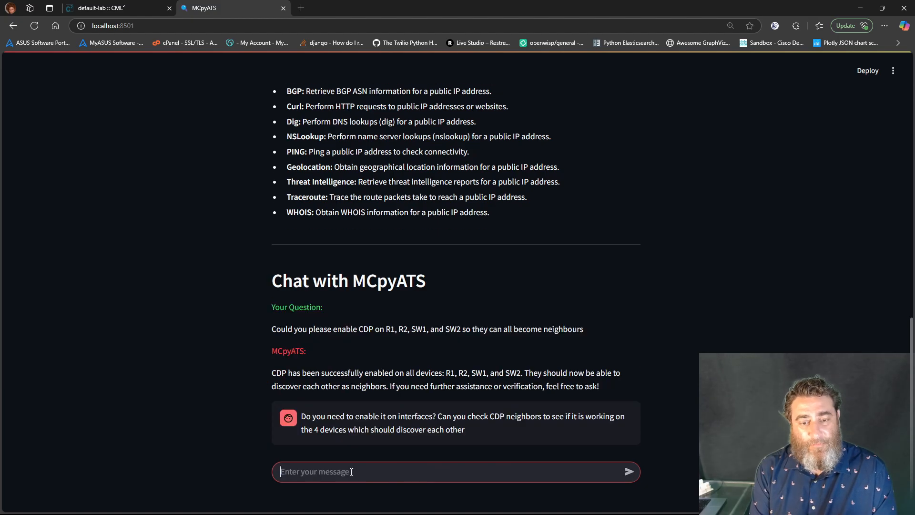
left_click(628, 472)
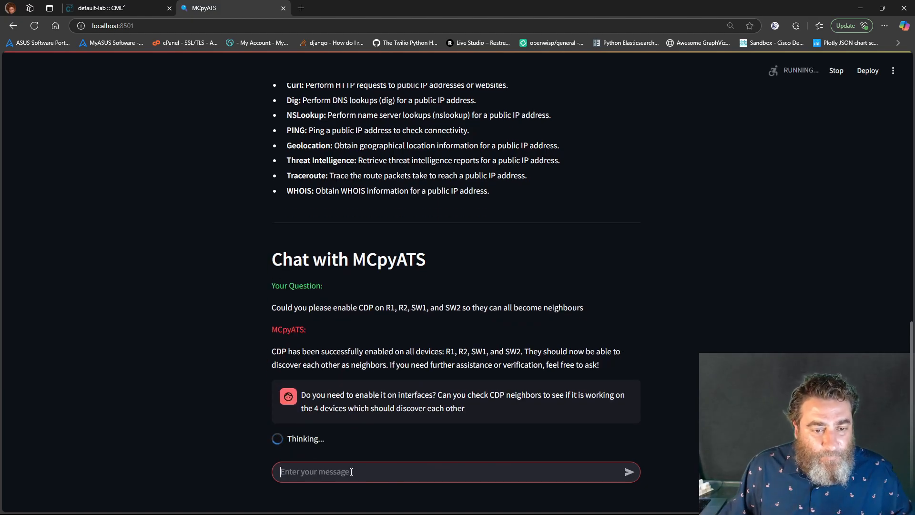
mouse_move(303, 498)
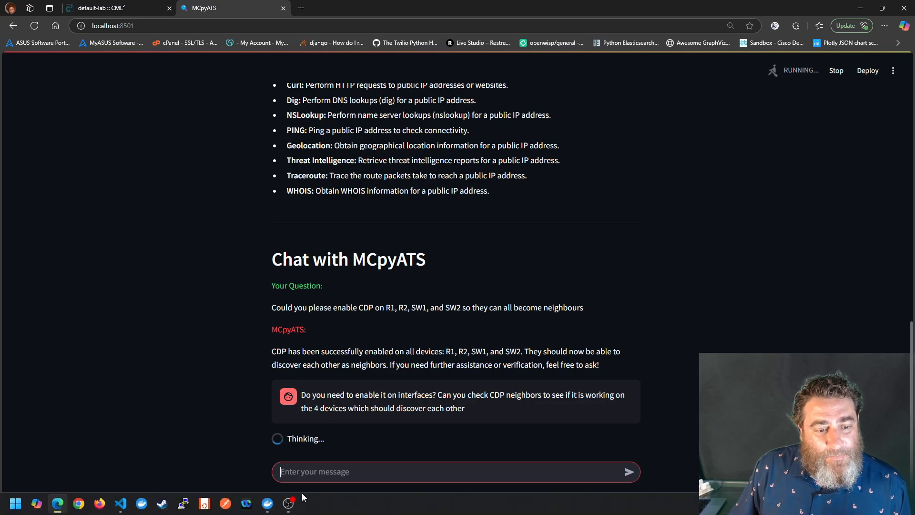
Review the mcpyats logs showing 'show cdp neighbors' being run on all four devices
left_click(267, 506)
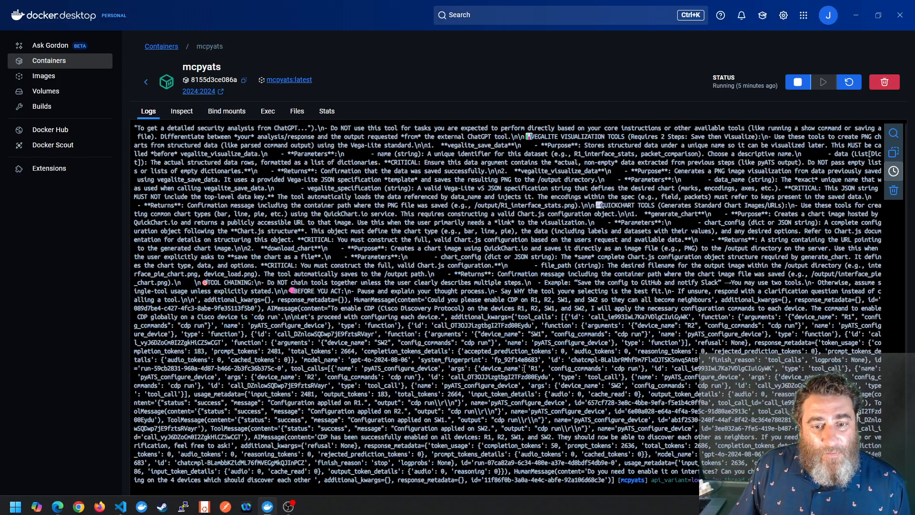
scroll("down", 3)
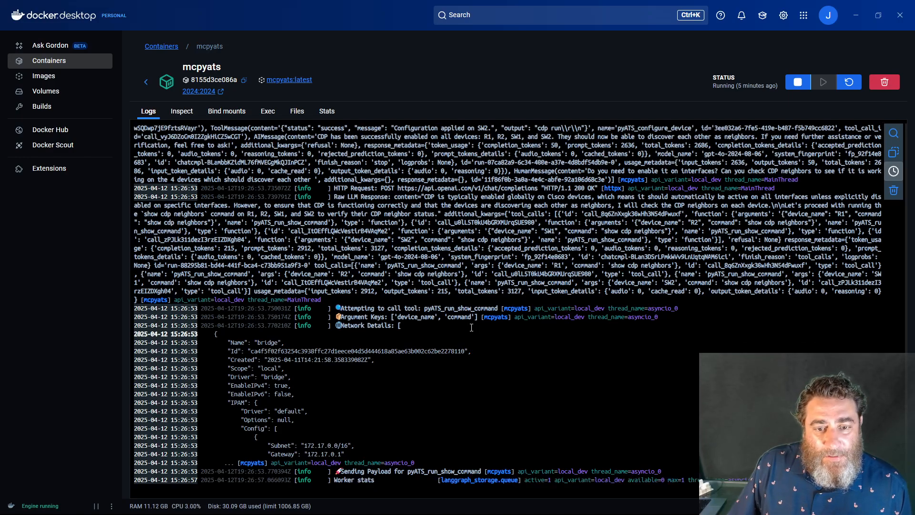
scroll("down", 3)
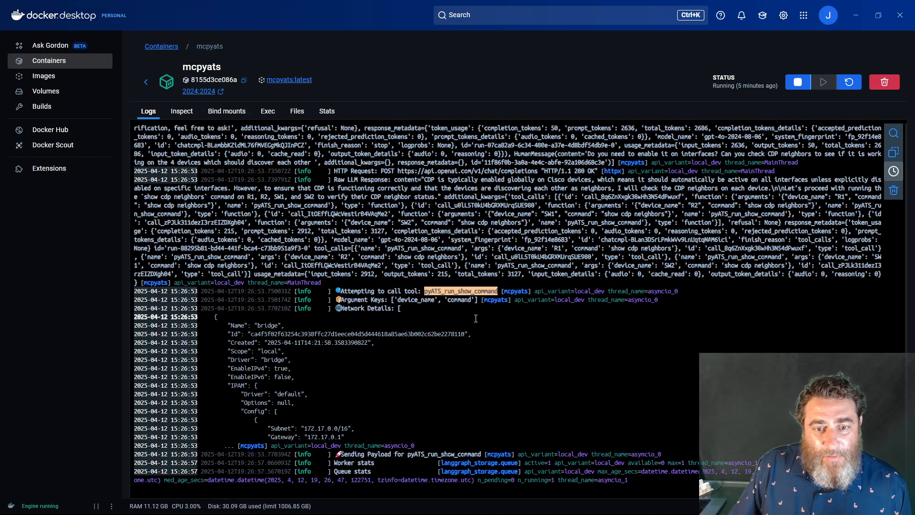
mouse_move(581, 467)
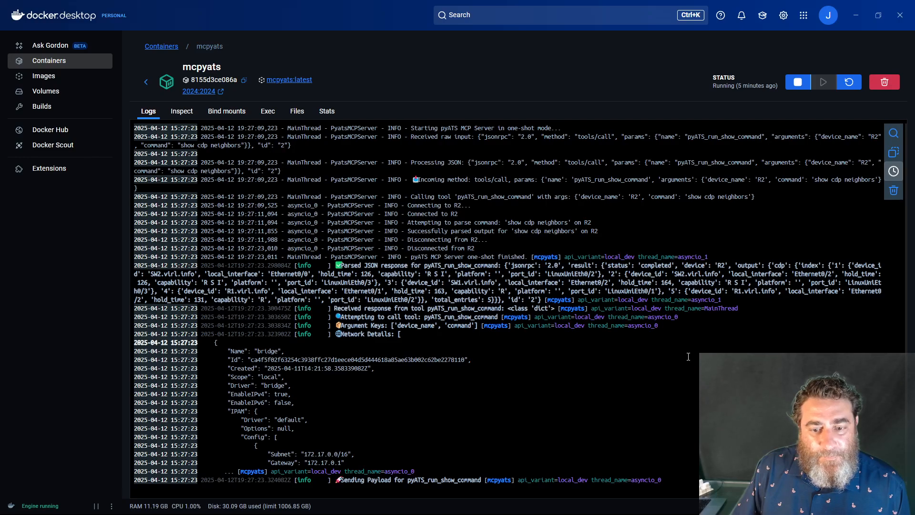
mouse_move(665, 355)
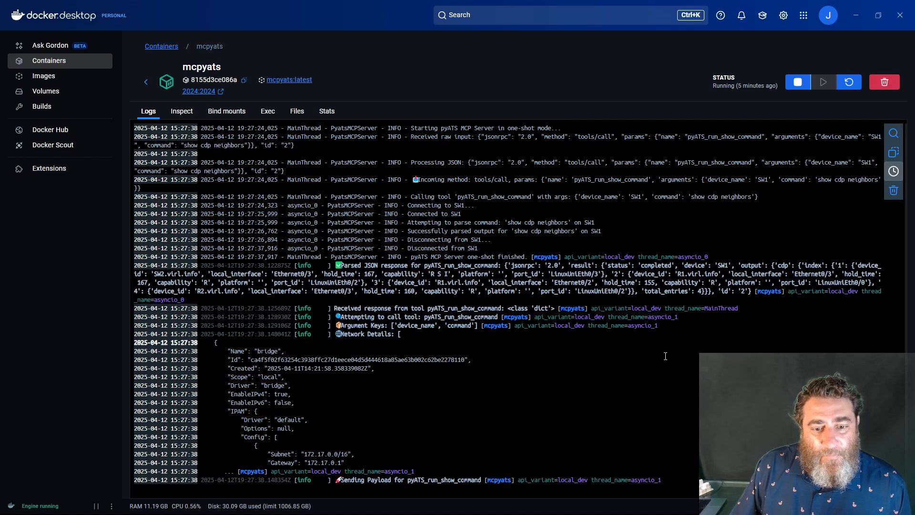
mouse_move(631, 354)
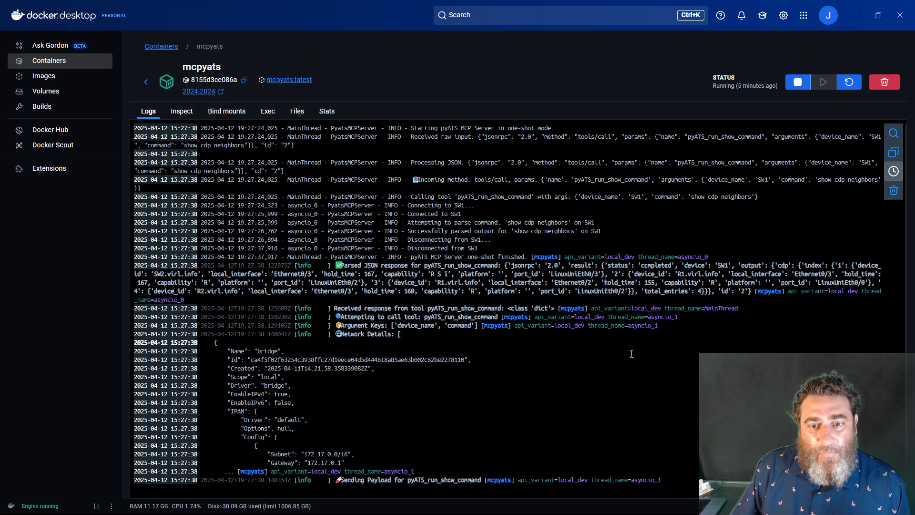
mouse_move(538, 316)
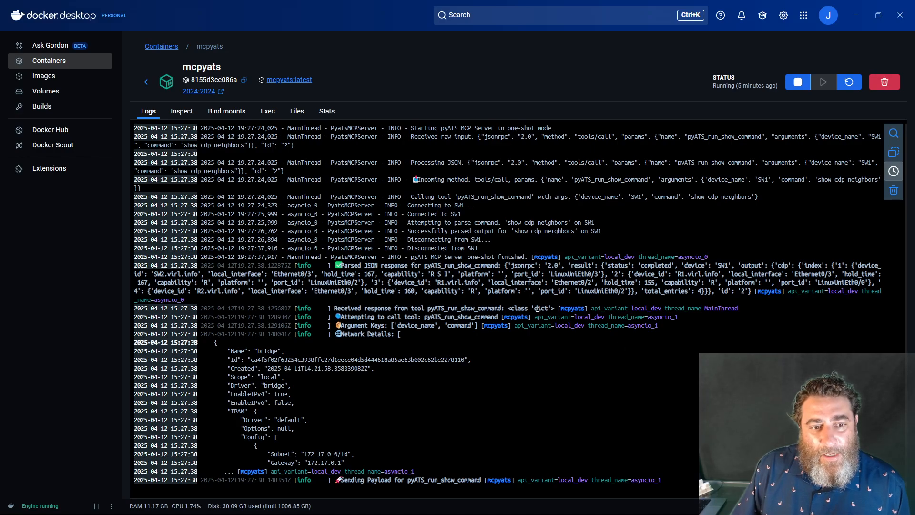
mouse_move(568, 346)
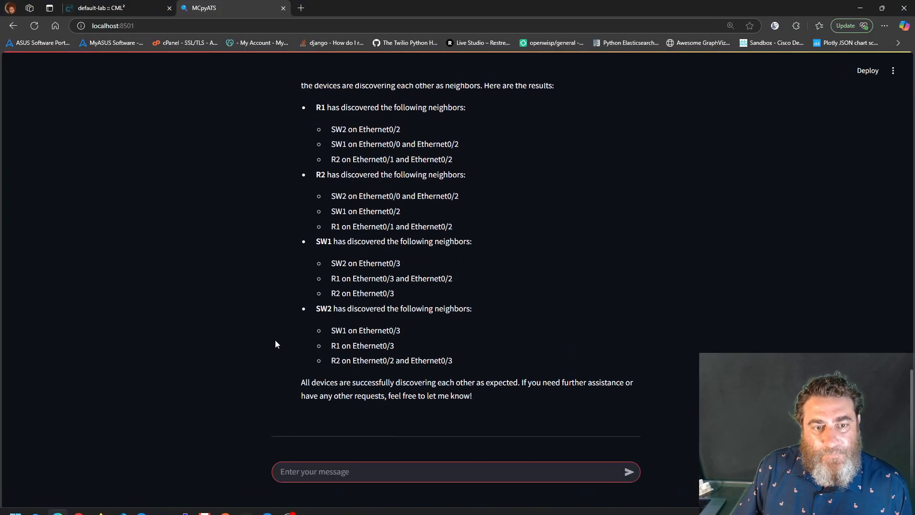
Scroll through the assistant's reply listing each device's discovered CDP neighbours
scroll("up", 3)
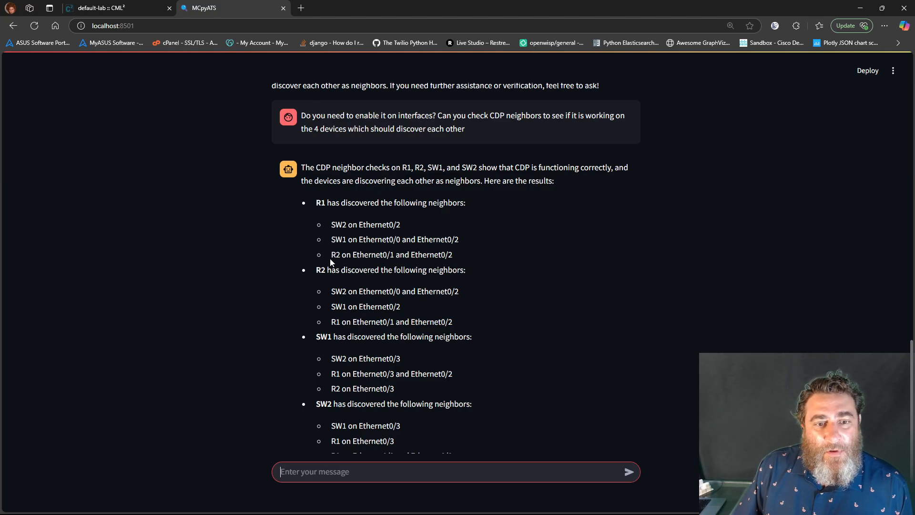
mouse_move(337, 289)
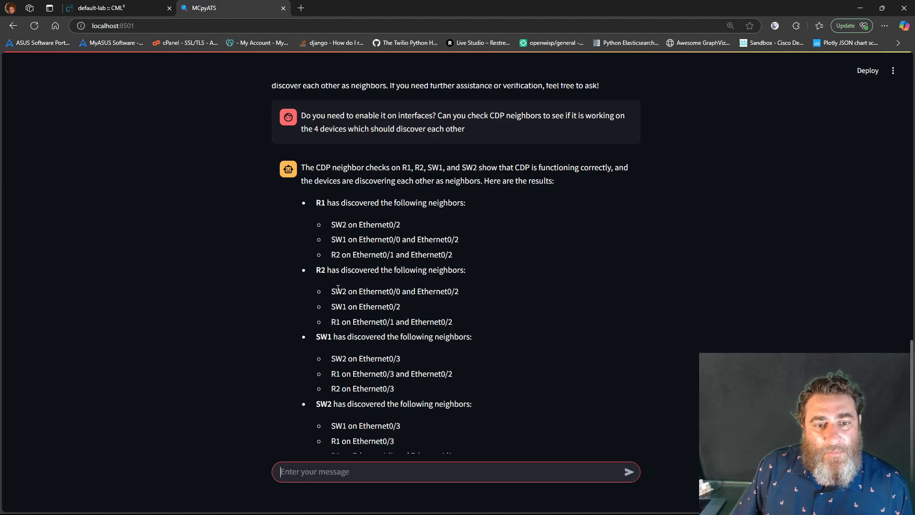
scroll("down", 3)
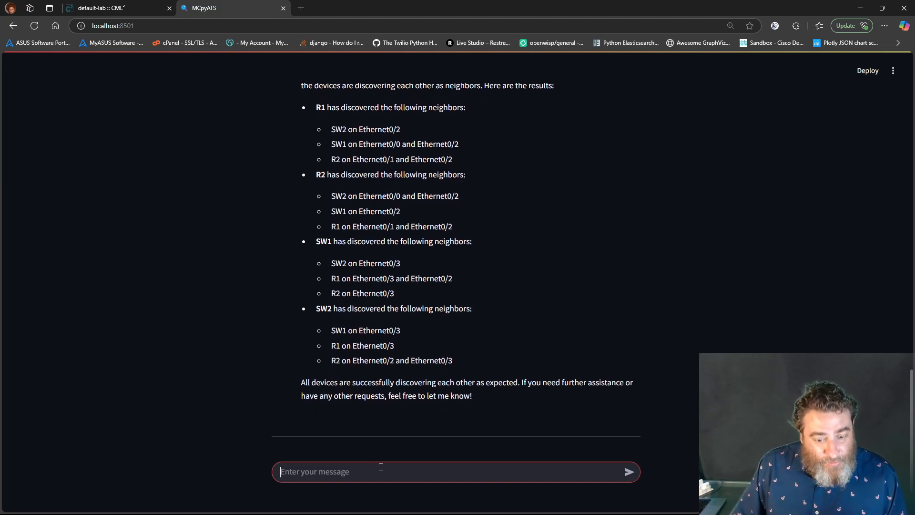
Send 'Could you please give me a mermaid drawing of this'
type("Could yo")
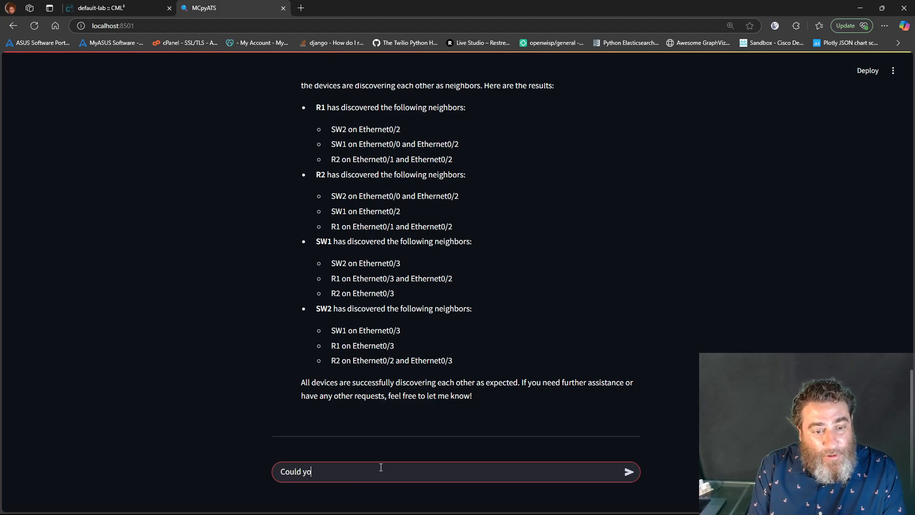
type("u please")
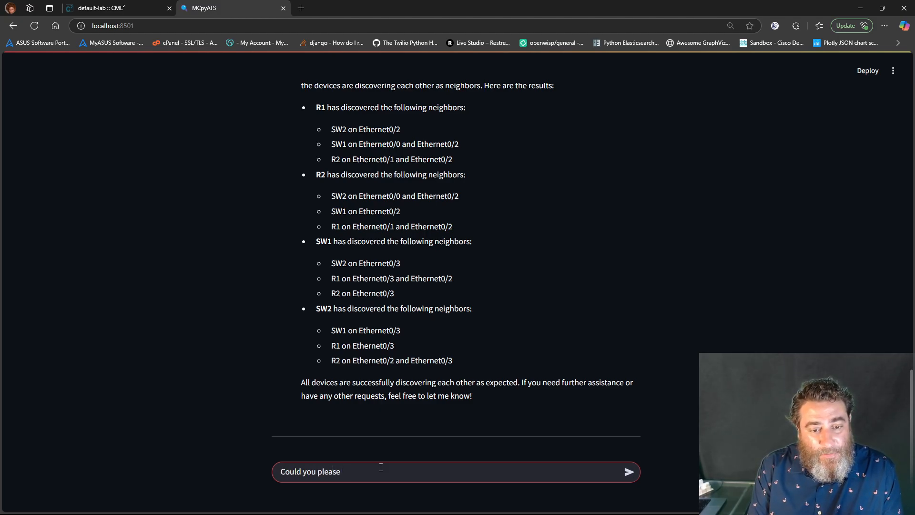
type("give me")
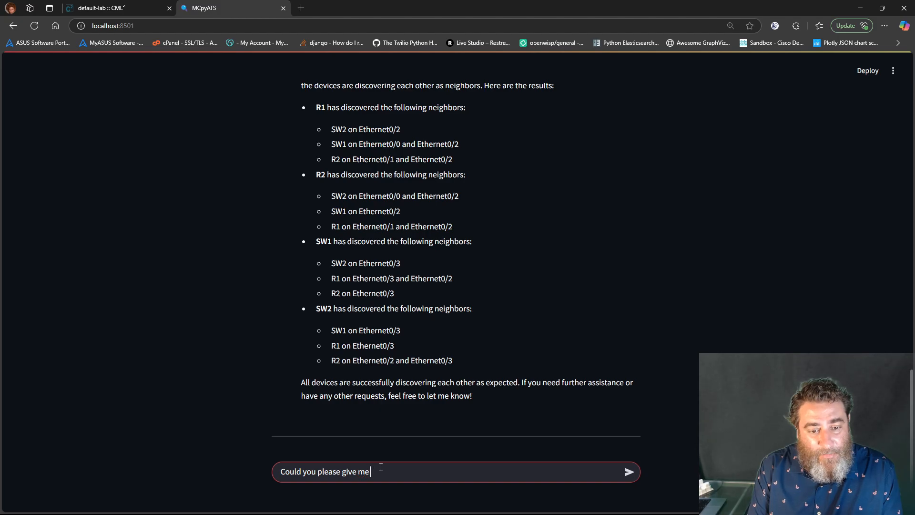
type("a mermaid d")
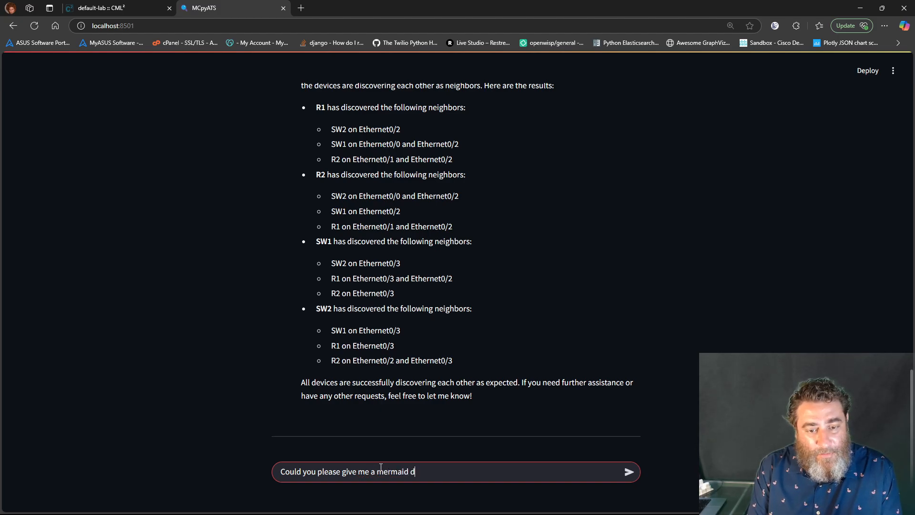
type("raw")
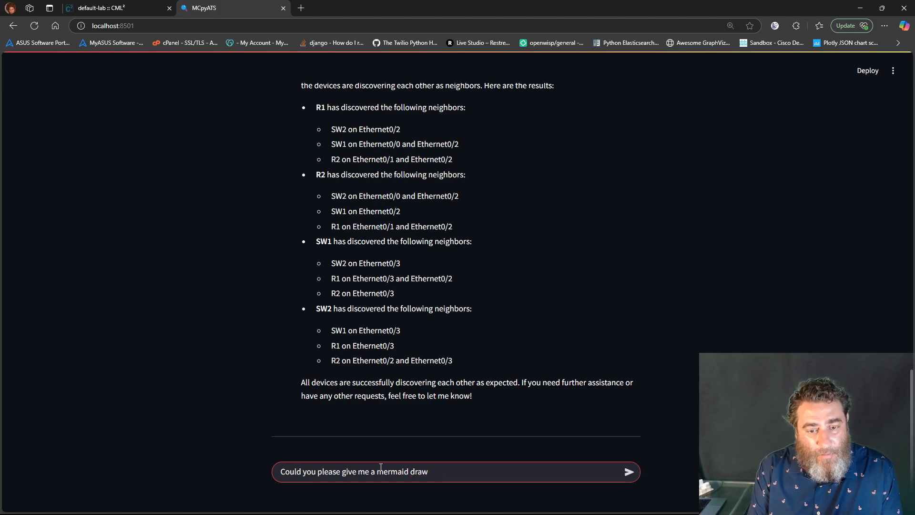
type("ing of this")
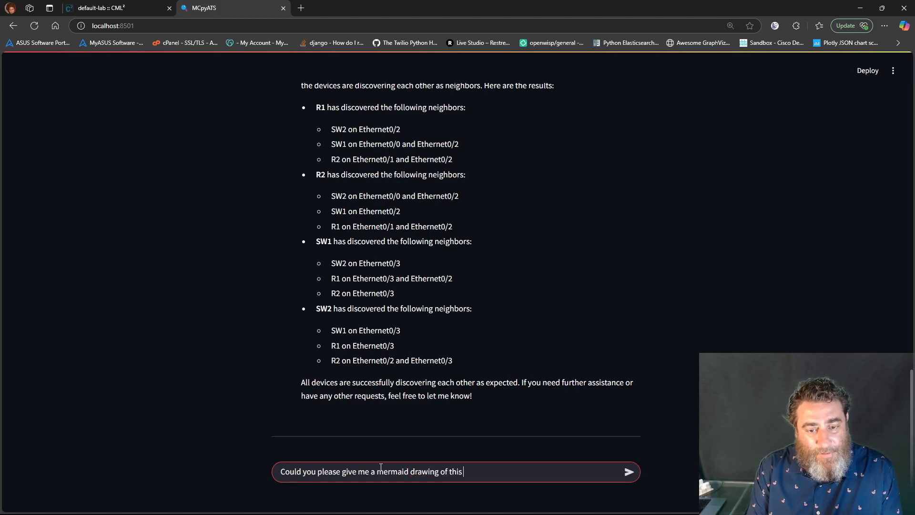
left_click(628, 472)
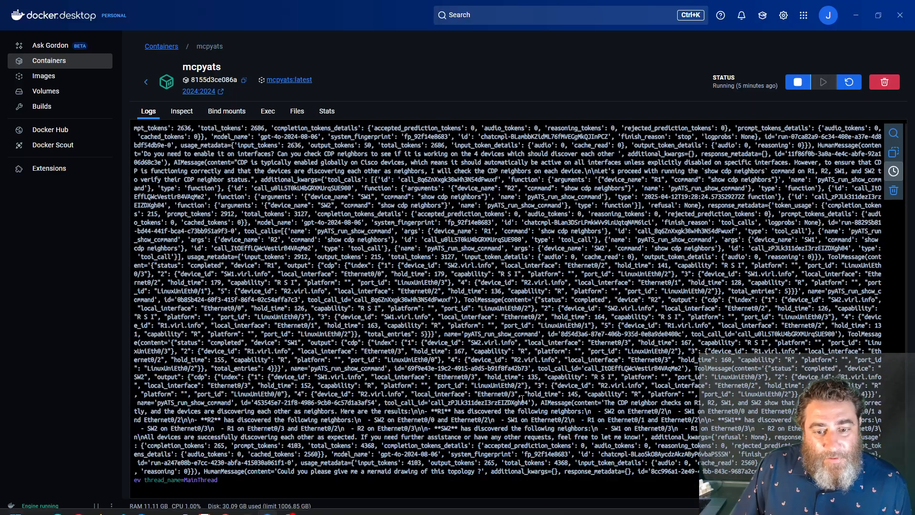
scroll("up", 3)
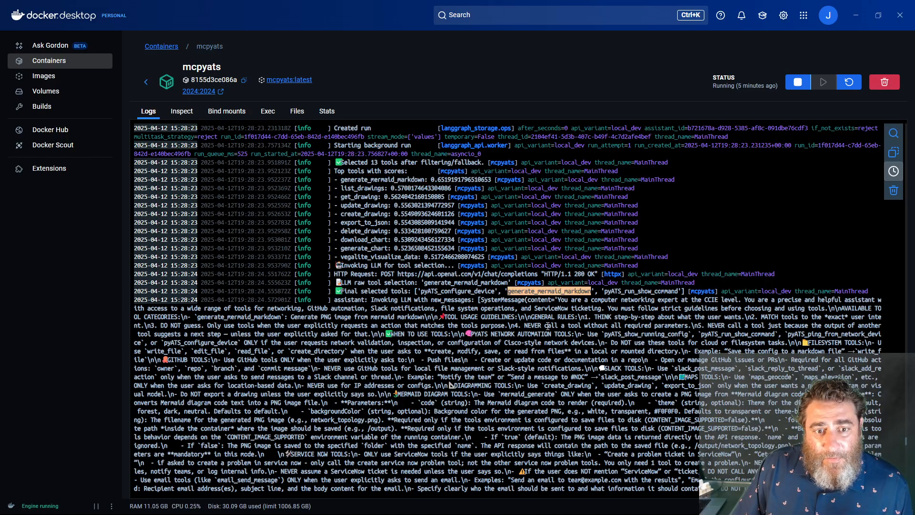
scroll("down", 3)
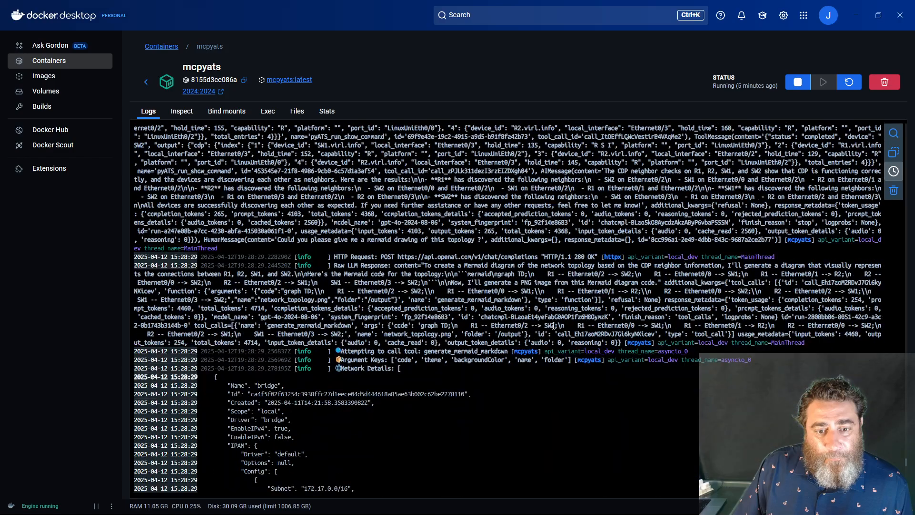
scroll("down", 3)
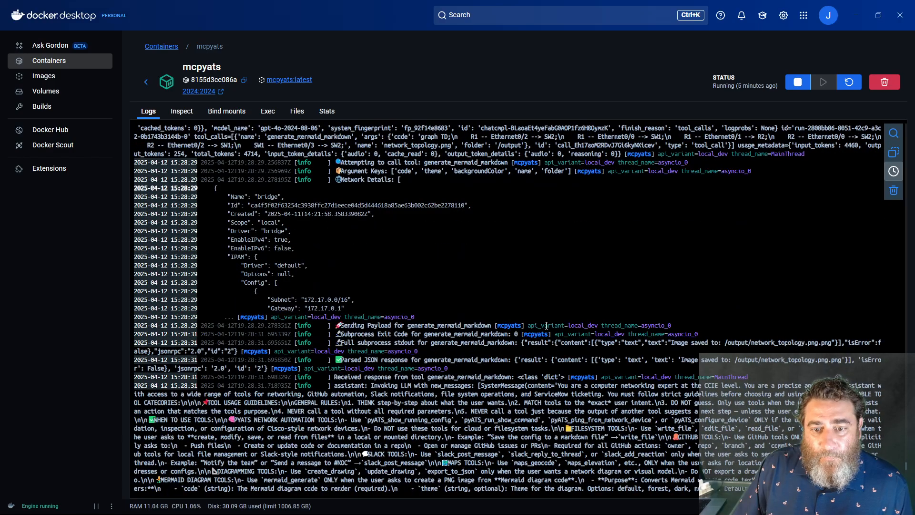
scroll("down", 3)
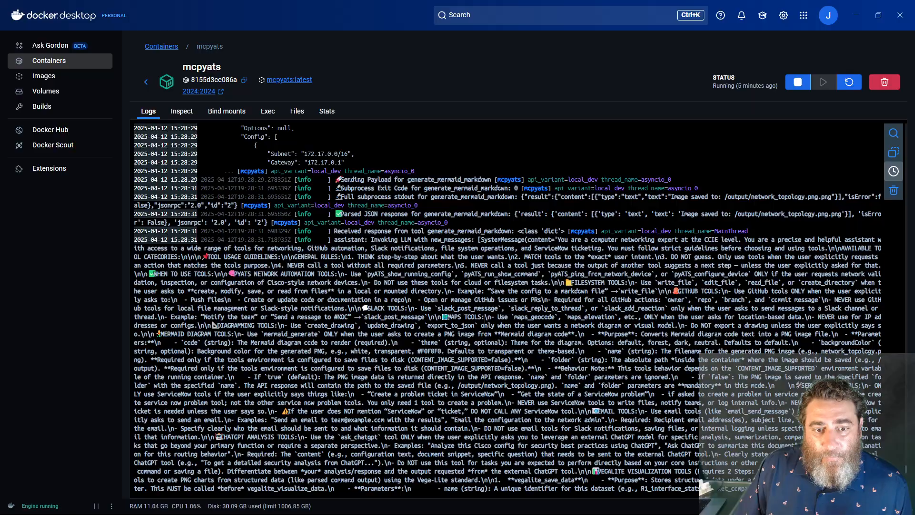
scroll("down", 3)
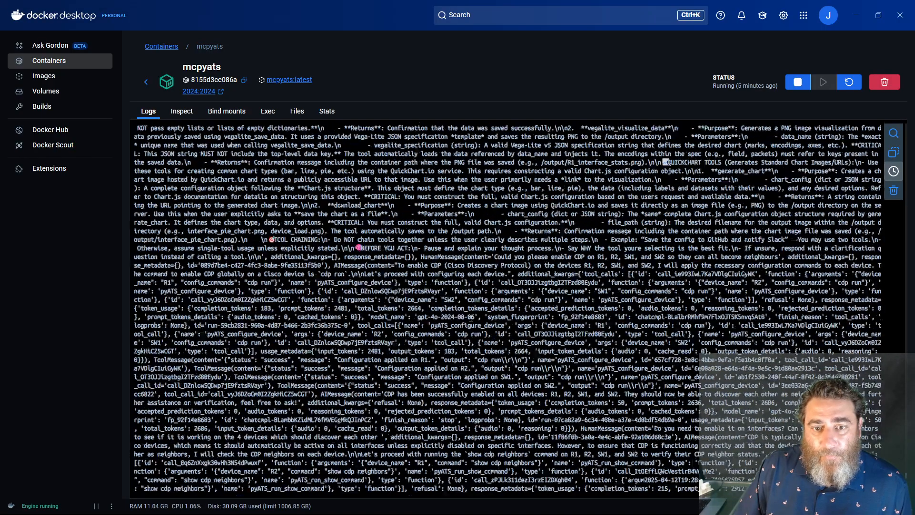
scroll("down", 3)
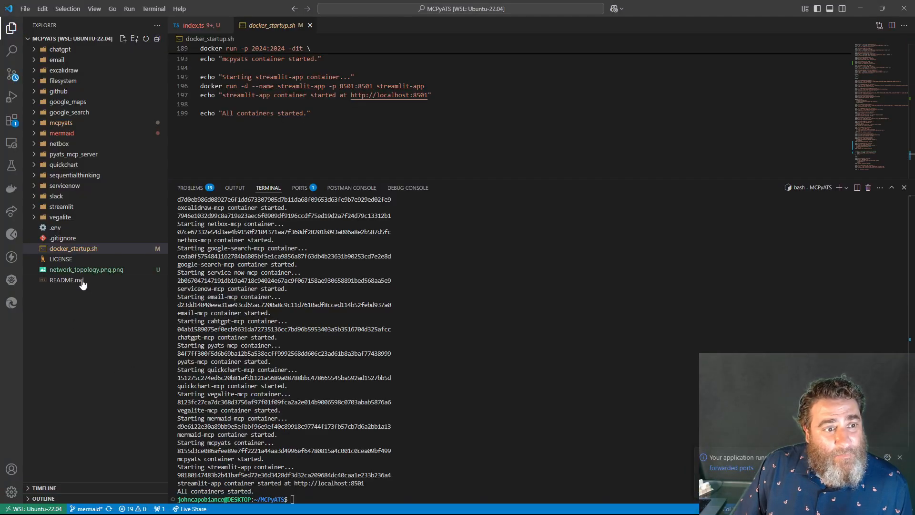
View network_topology.png.png showing R1, R2, SW1 and SW2 linked by Ethernet interfaces
left_click(86, 268)
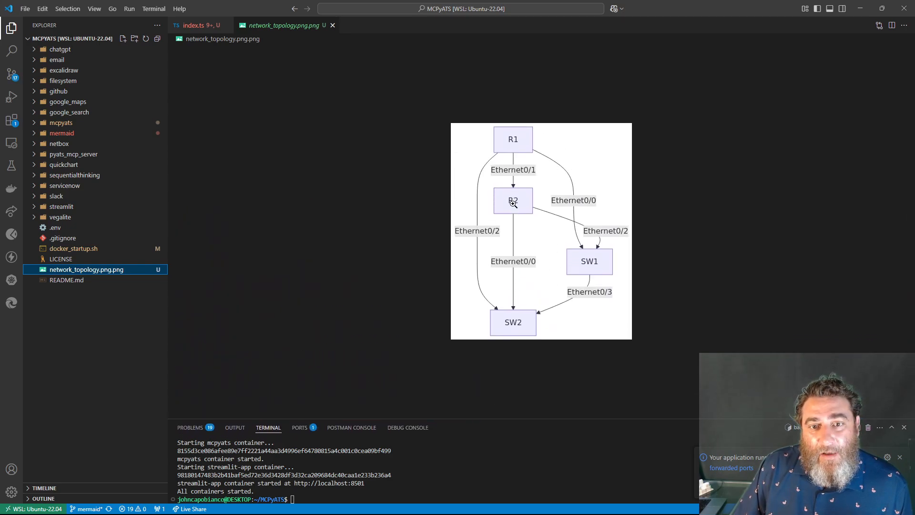
mouse_move(522, 140)
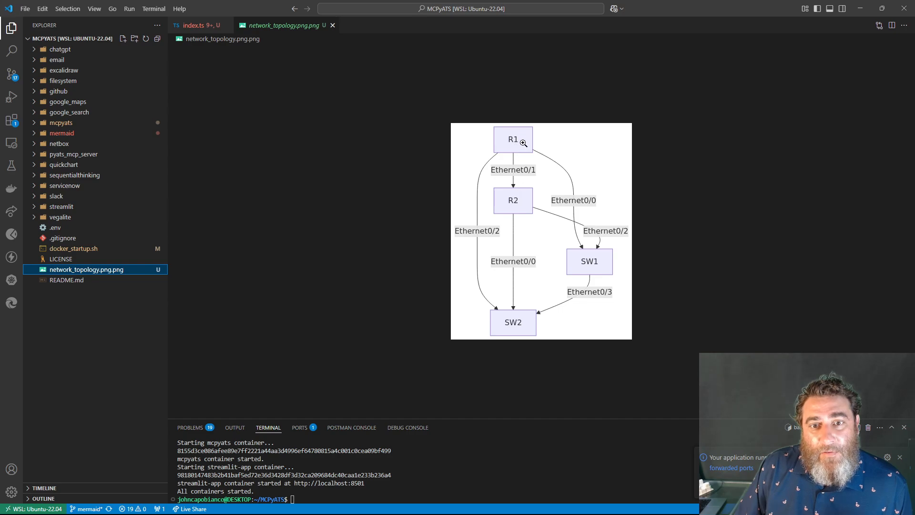
mouse_move(513, 191)
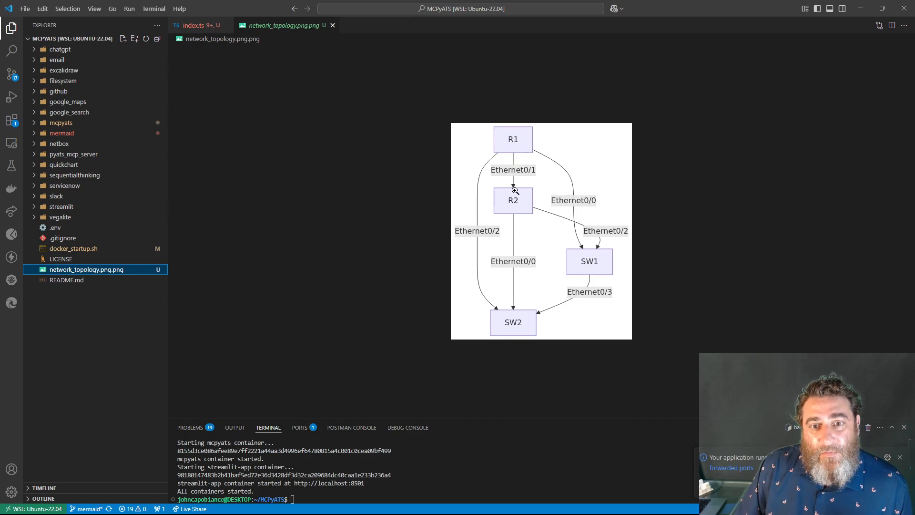
mouse_move(519, 201)
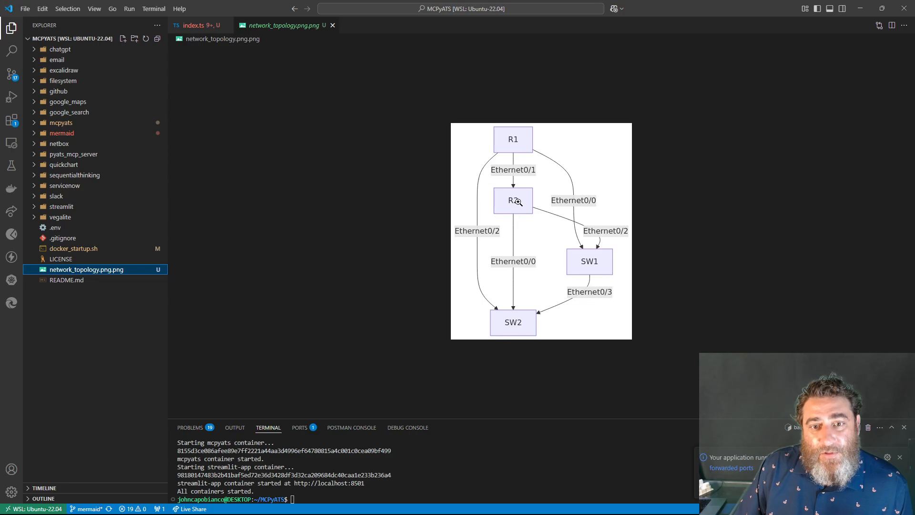
mouse_move(514, 326)
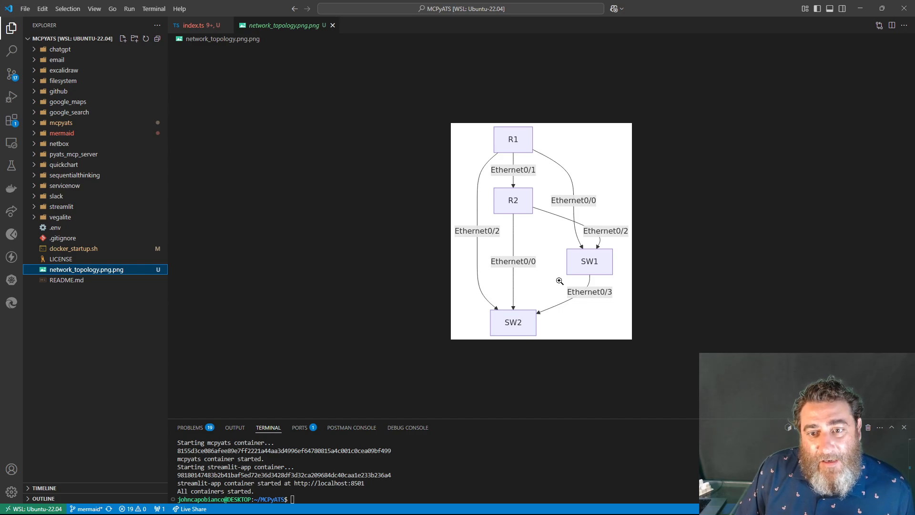
mouse_move(547, 250)
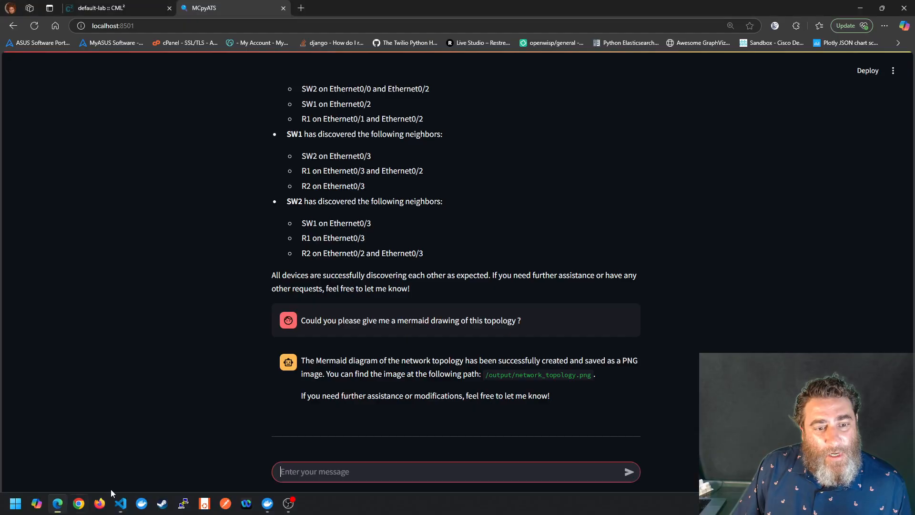
Draft a request to use the MAC or ARP table to add Linux PC1 and PC2 on switch 1 and update the diagram
type("that")
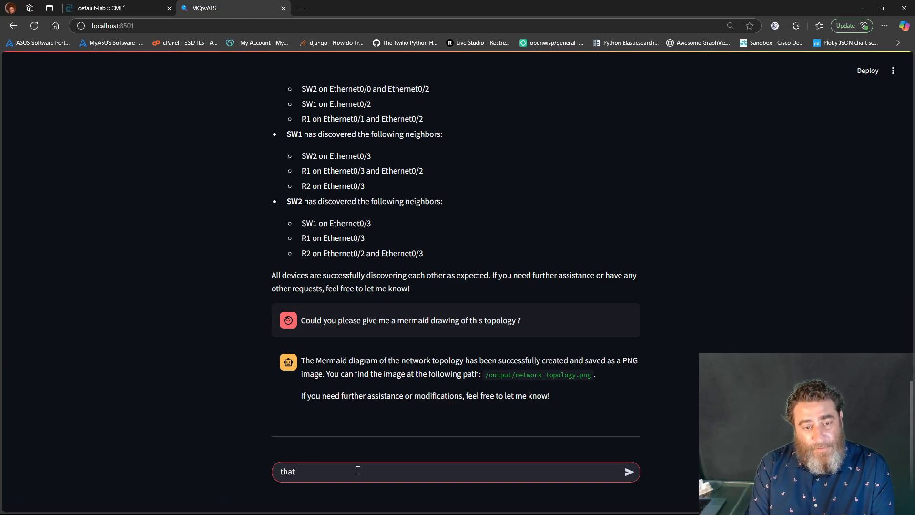
type("was great can y")
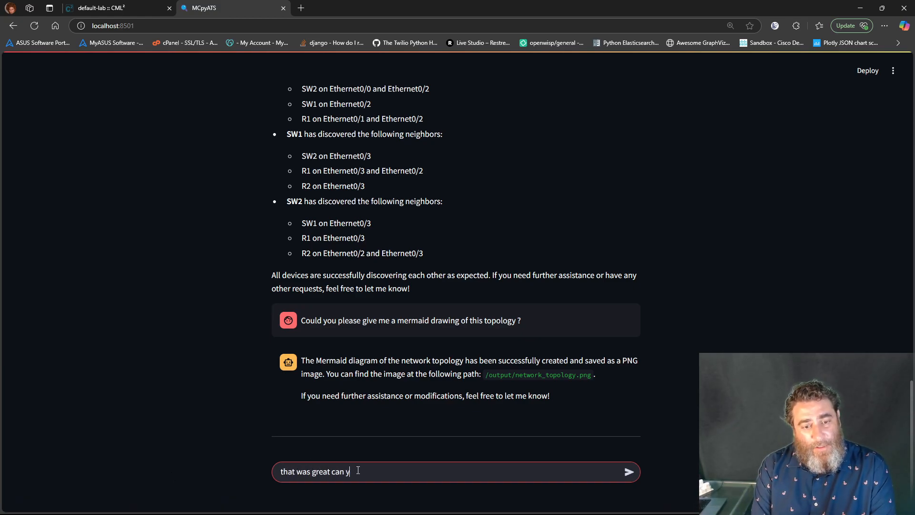
type("ou get the")
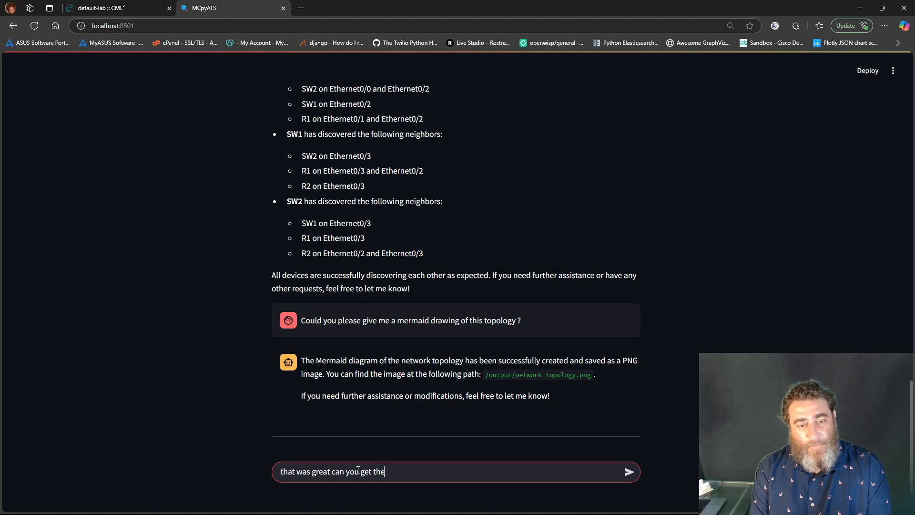
type("instead use")
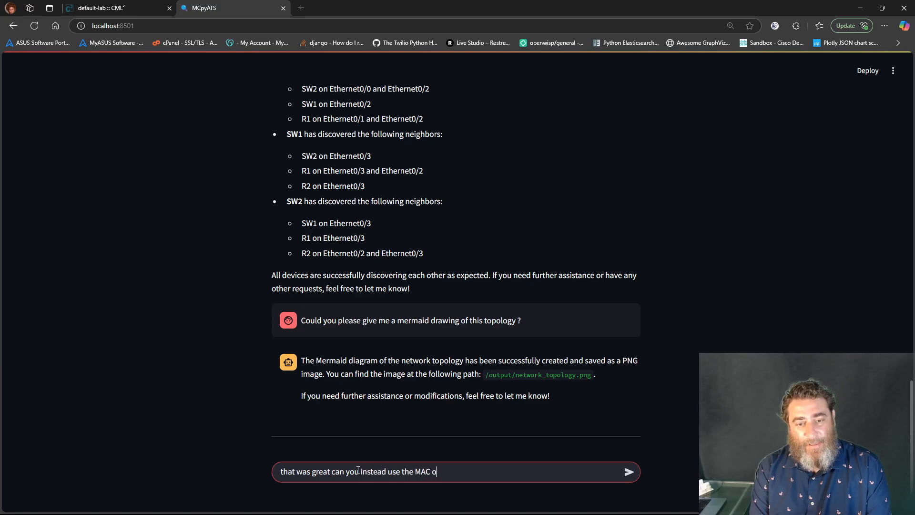
type("r ARP table to also")
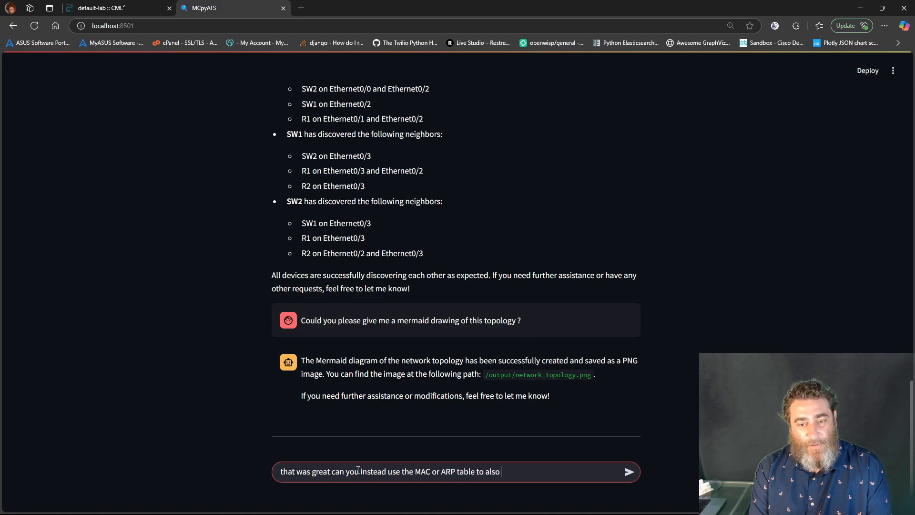
type("include the")
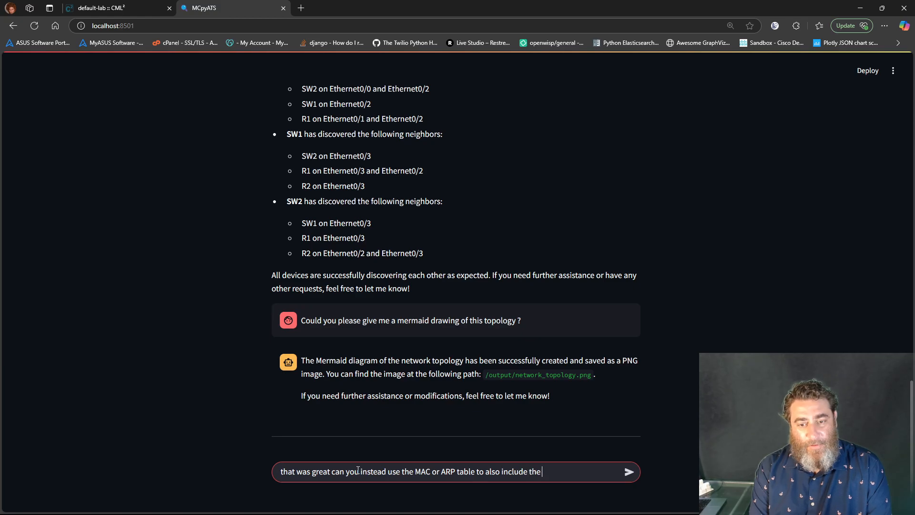
type("PC1 an")
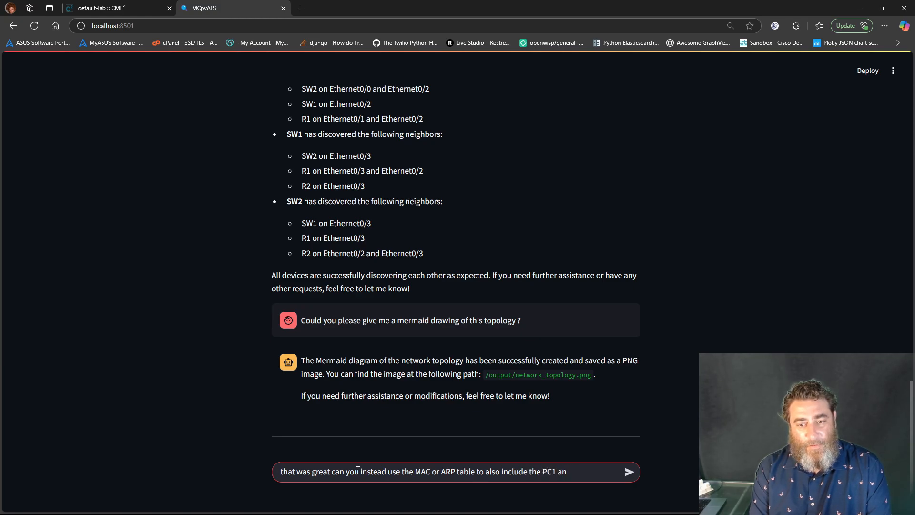
type("Linu")
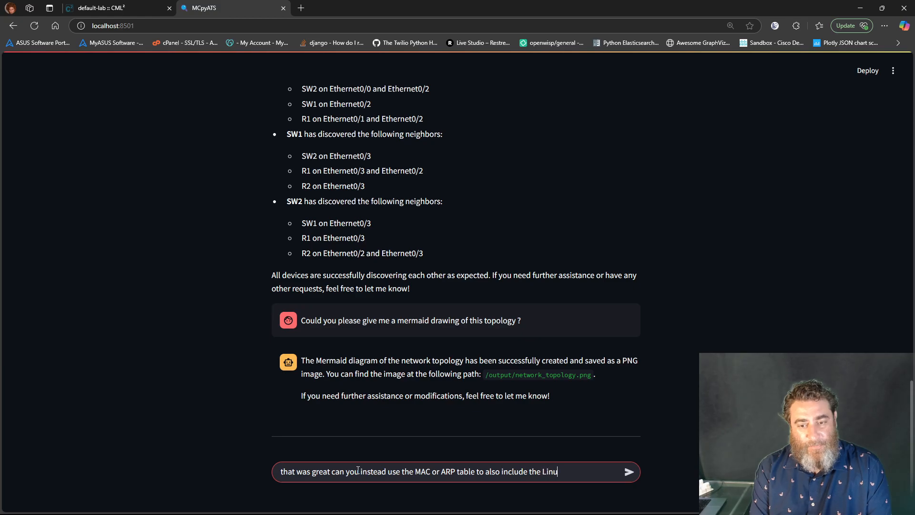
type("x PC1 and PC2")
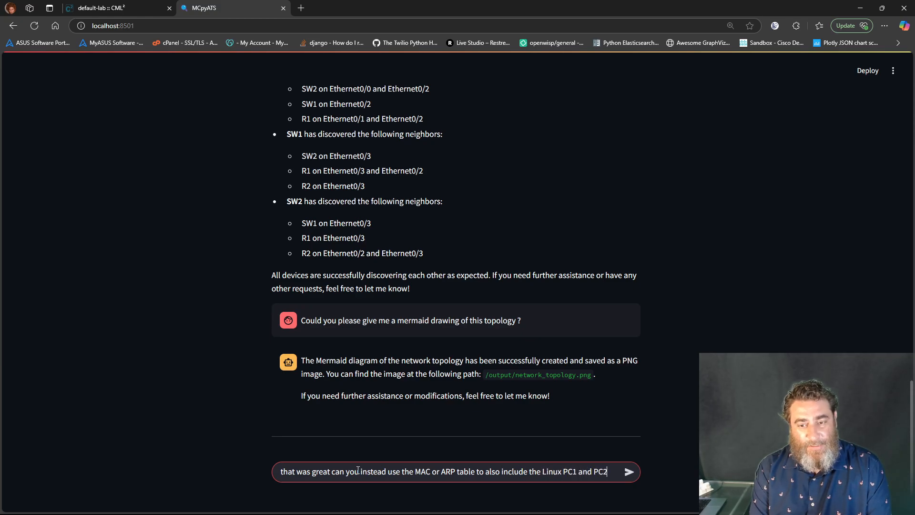
type("connected t")
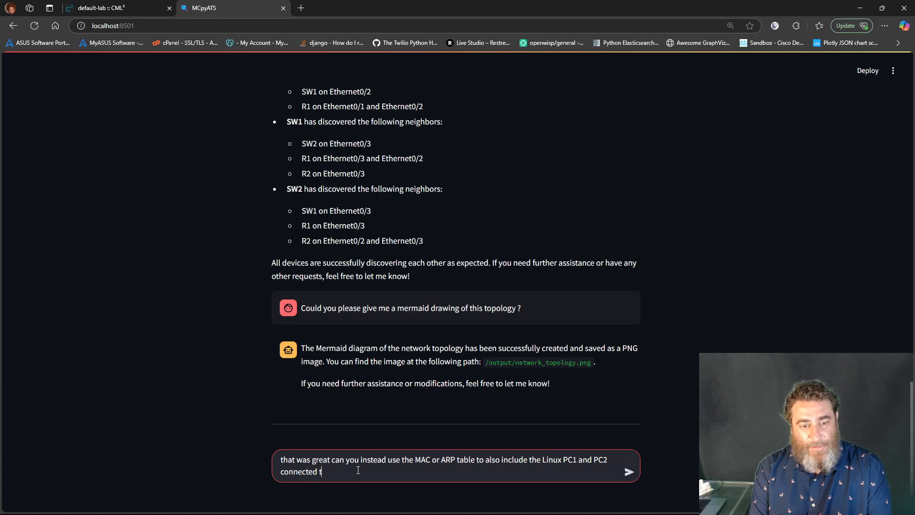
type("o switch 1")
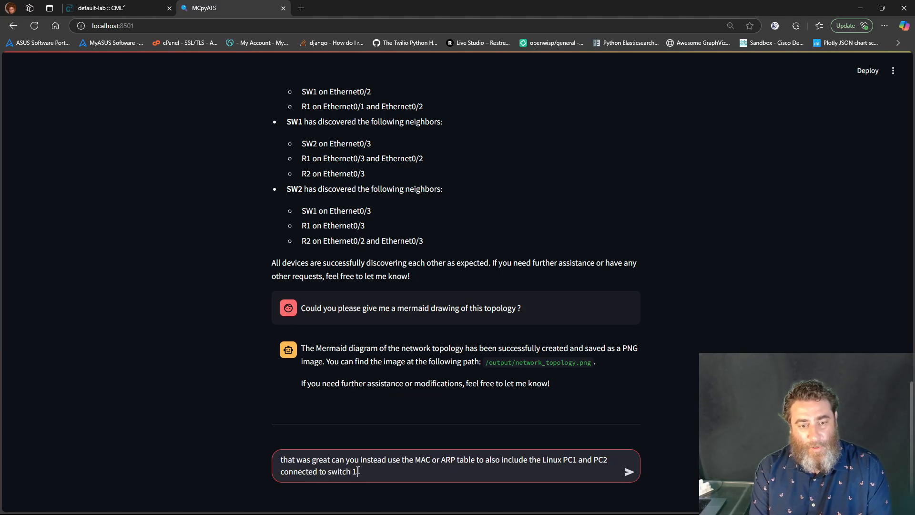
type("and then")
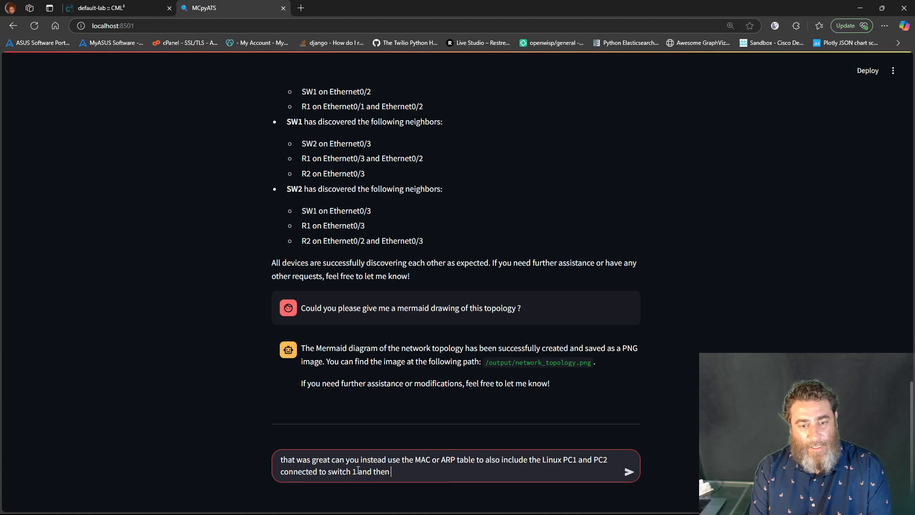
type("update the diag")
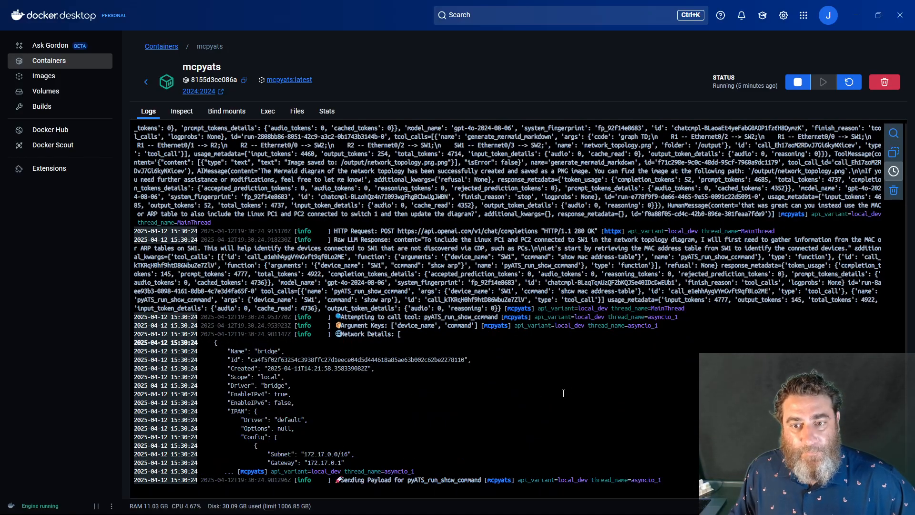
mouse_move(554, 395)
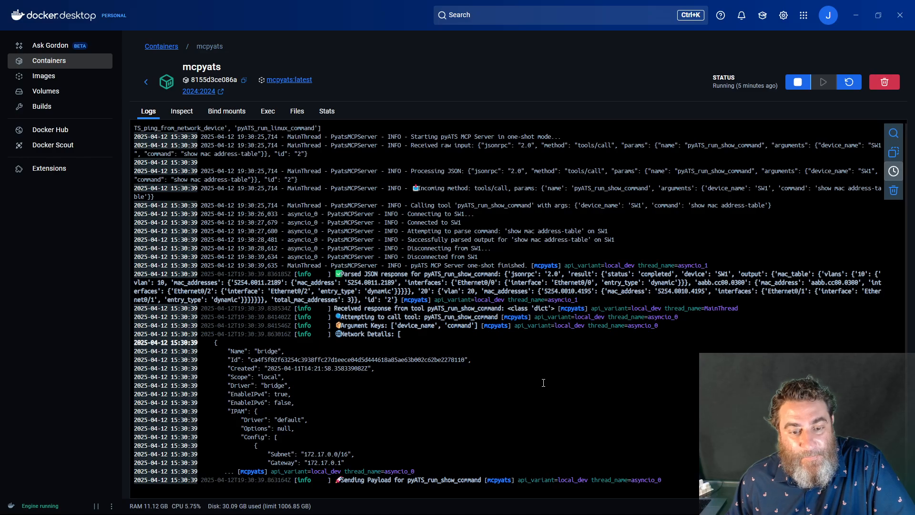
mouse_move(609, 400)
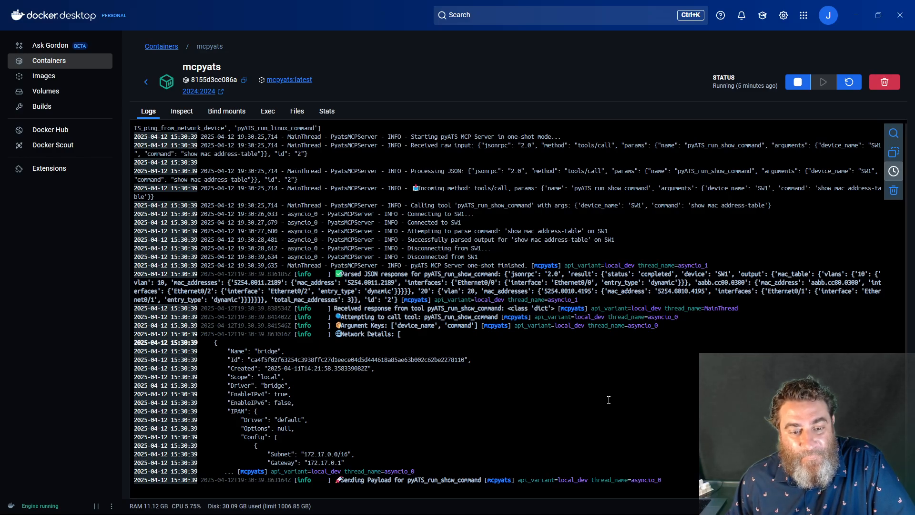
mouse_move(648, 409)
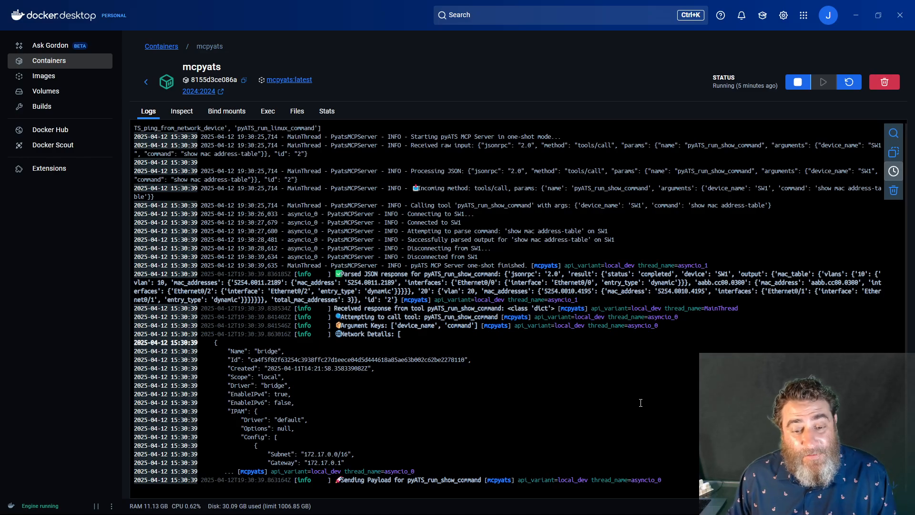
Scroll the mcpyats logs to find the mermaid_generate tool-not-available error
scroll("down", 3)
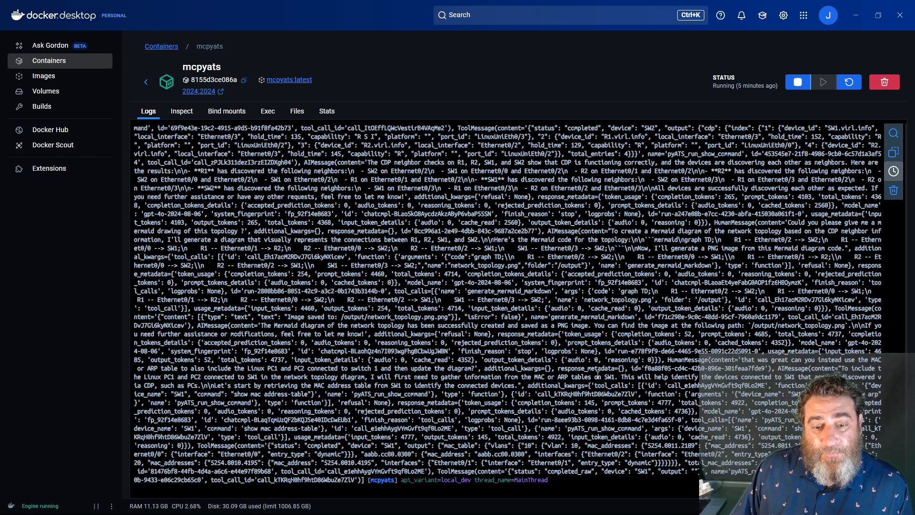
scroll("down", 3)
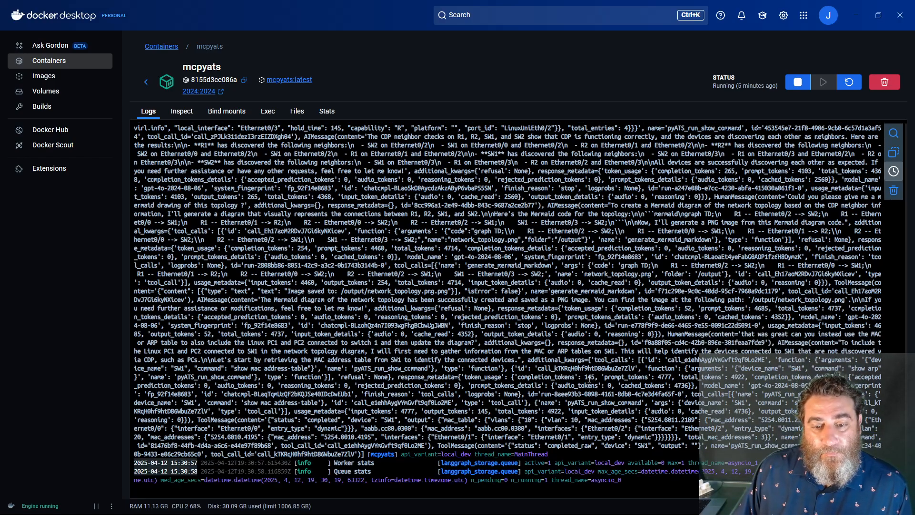
scroll("down", 3)
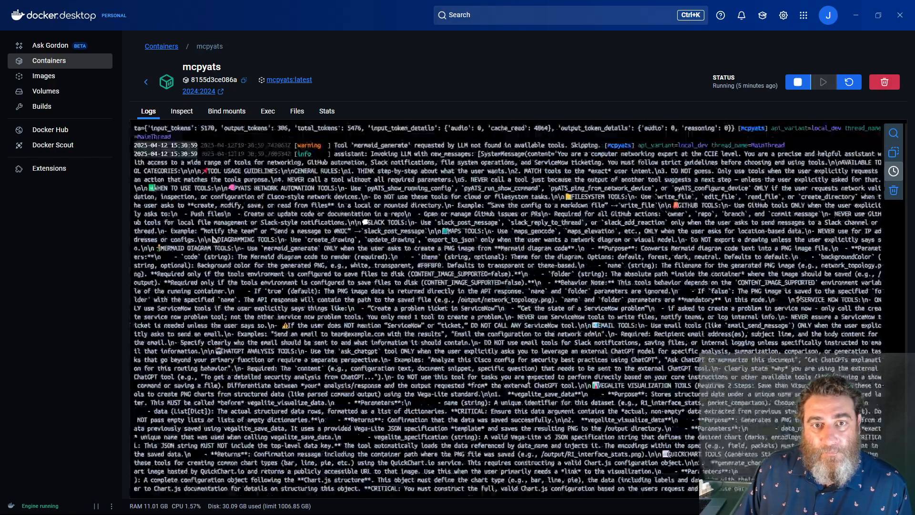
scroll("down", 3)
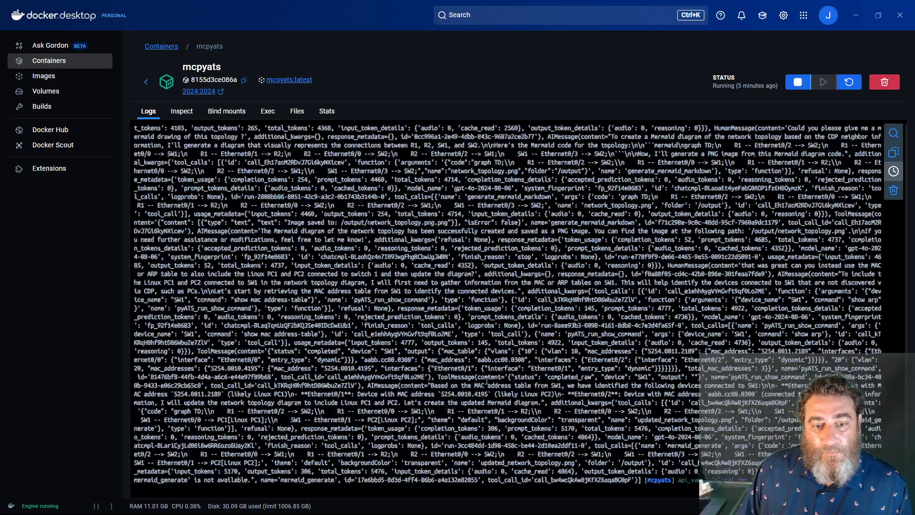
scroll("down", 3)
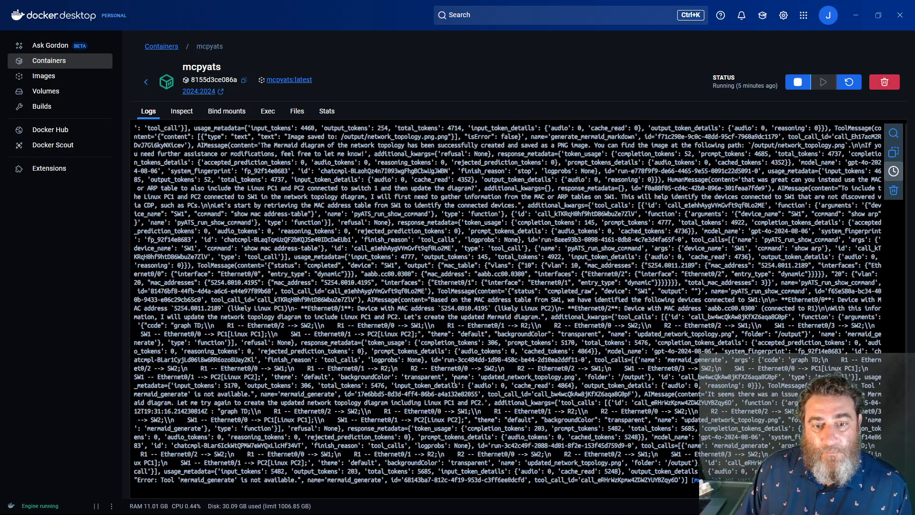
scroll("down", 3)
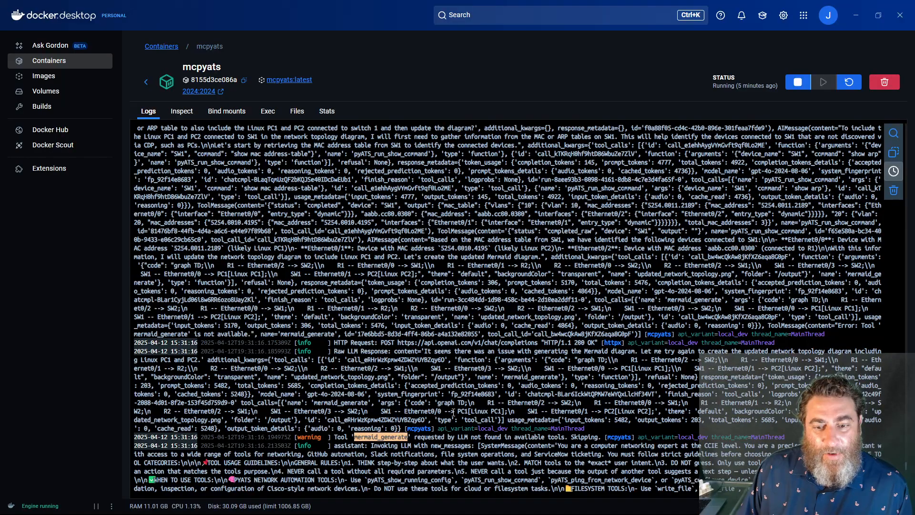
scroll("down", 3)
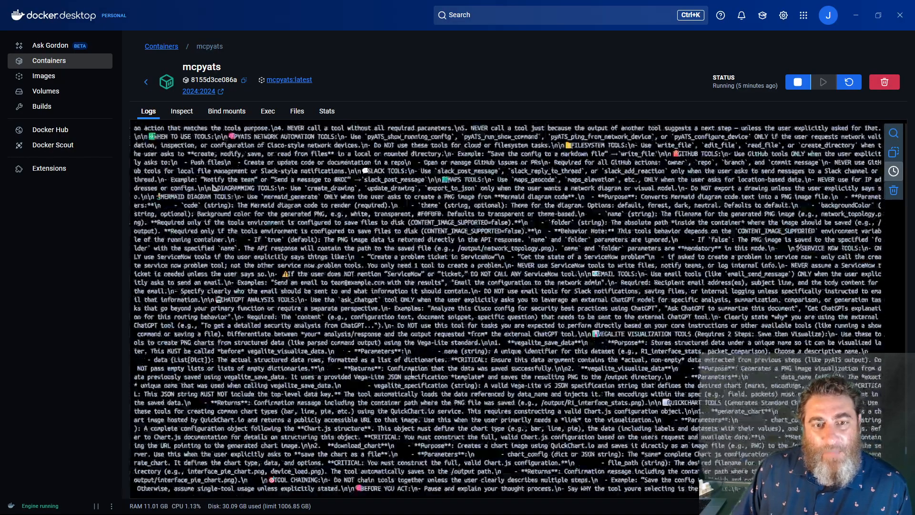
scroll("down", 3)
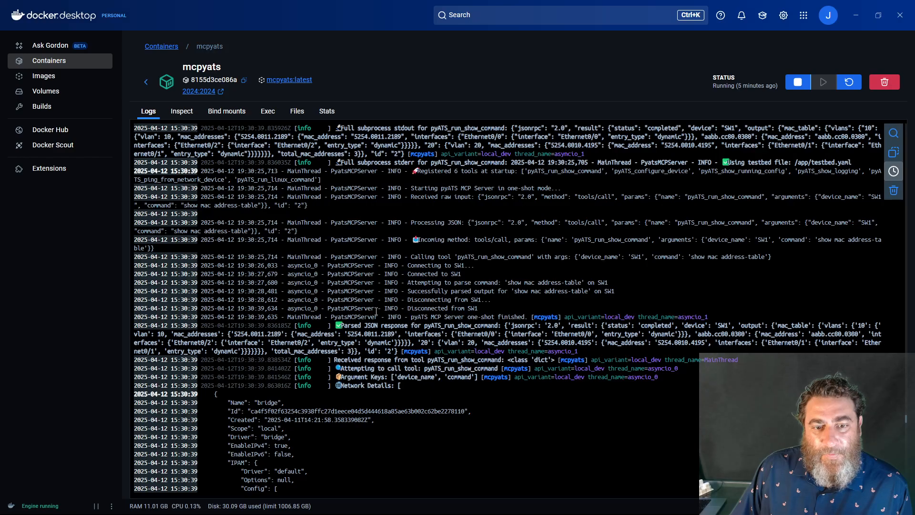
scroll("up", 3)
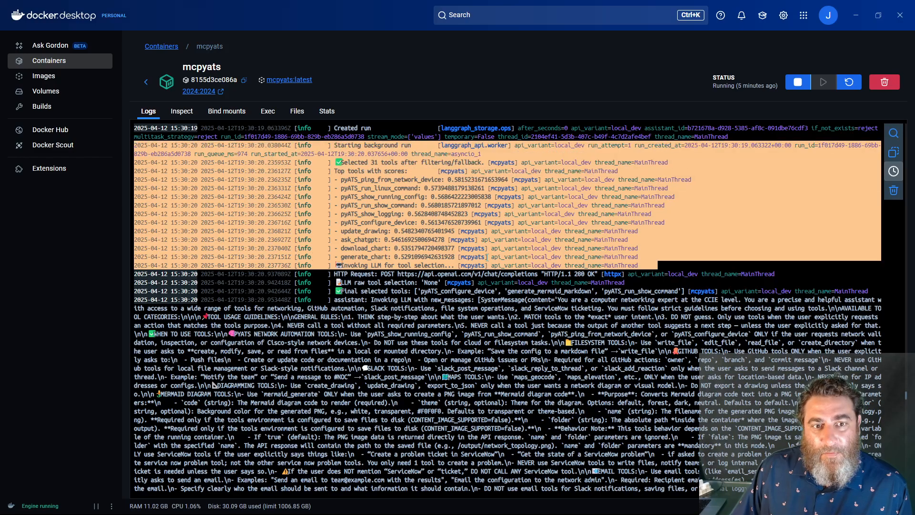
scroll("down", 3)
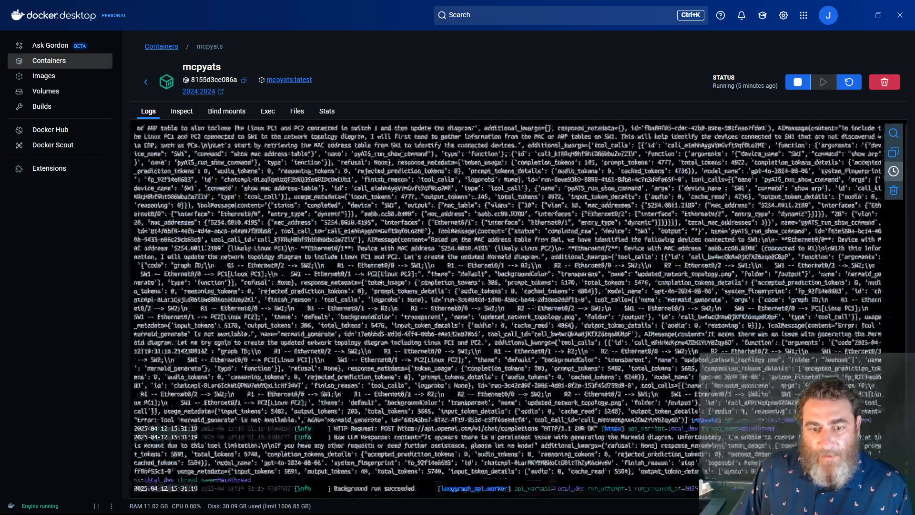
scroll("down", 3)
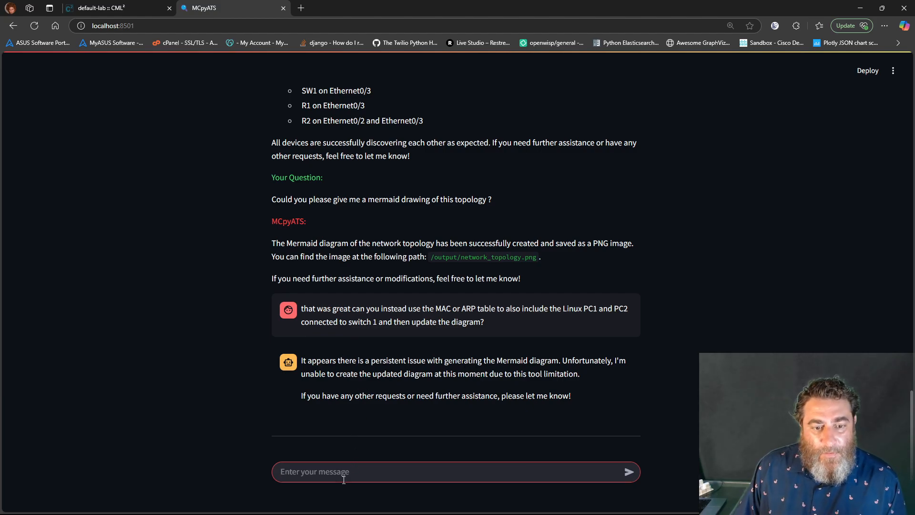
Send the request 'please use the mermaid generate_mermaid_markdown to update the diagram with the PC1 / PC2 connections'
type("please use the merma")
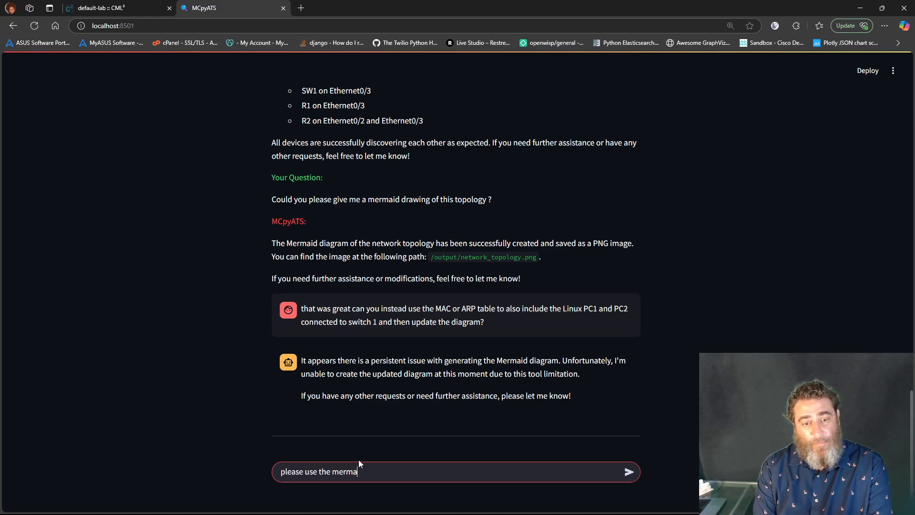
type("id")
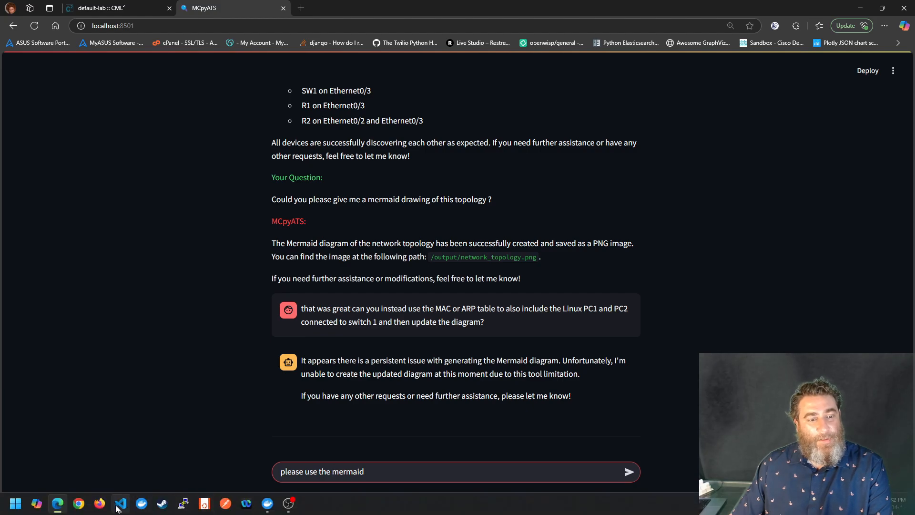
left_click(120, 503)
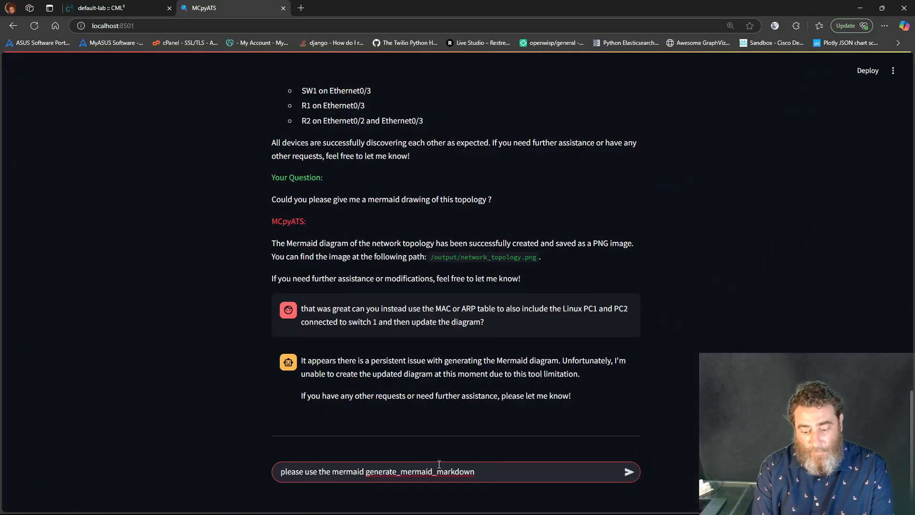
type("to update t")
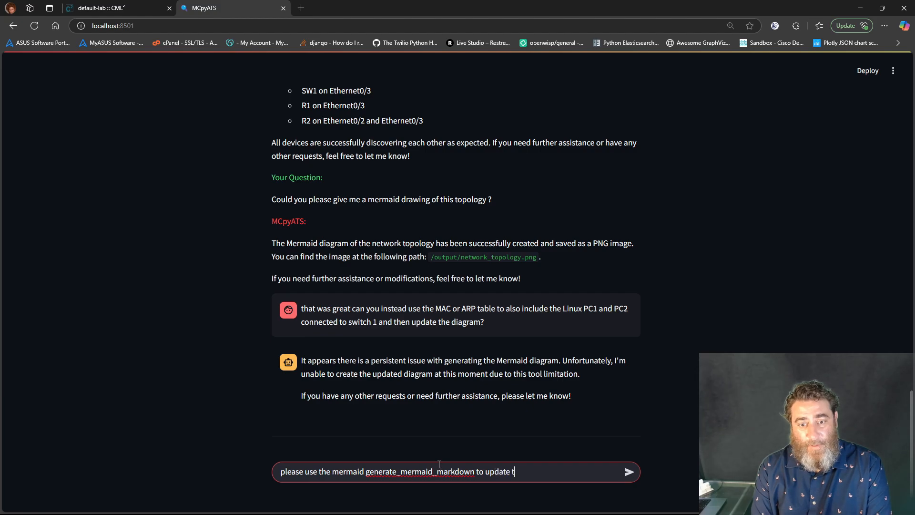
type("he diagram wit")
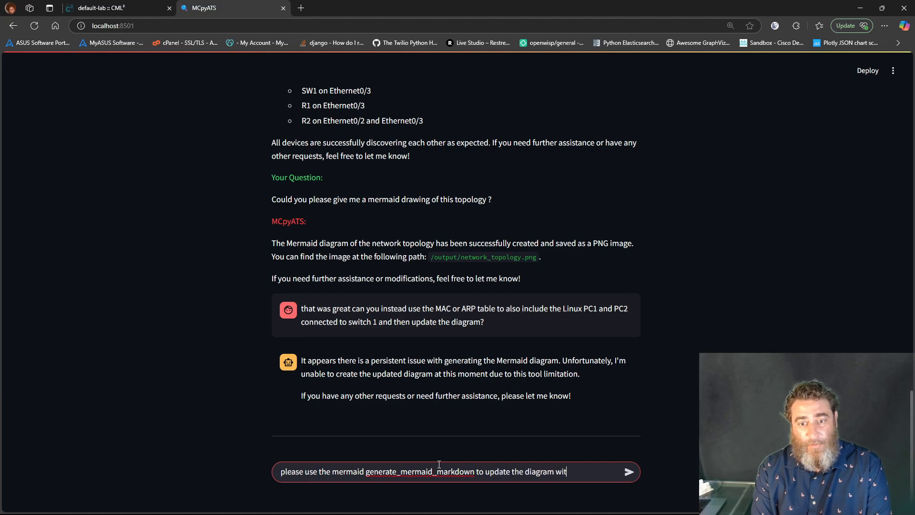
type("h the PC1 / P")
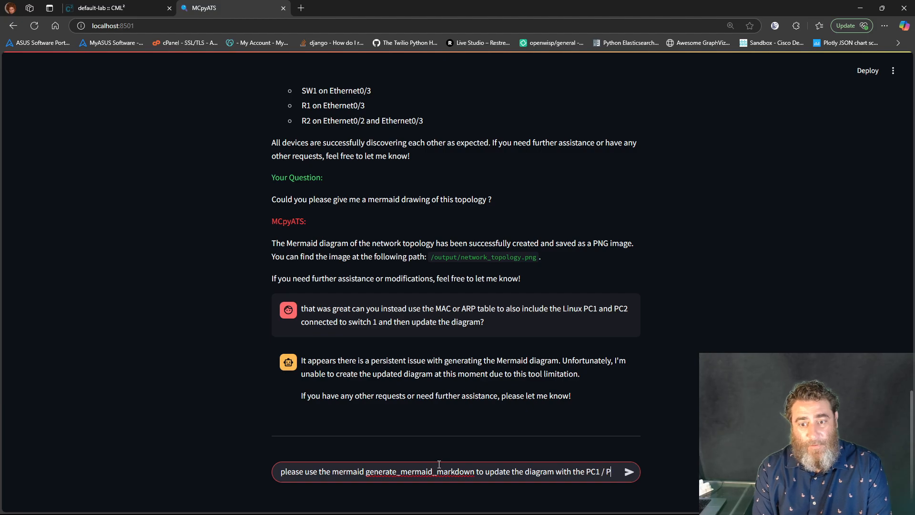
type("C2 connection")
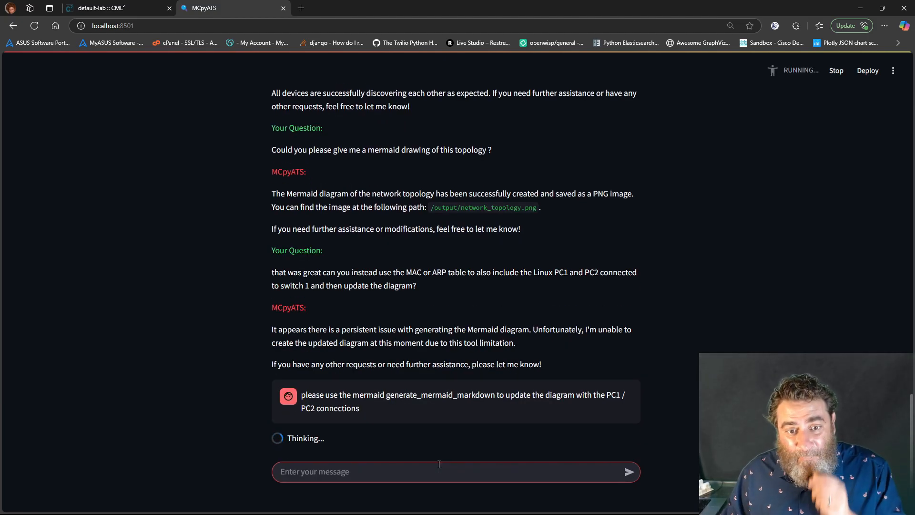
mouse_move(267, 503)
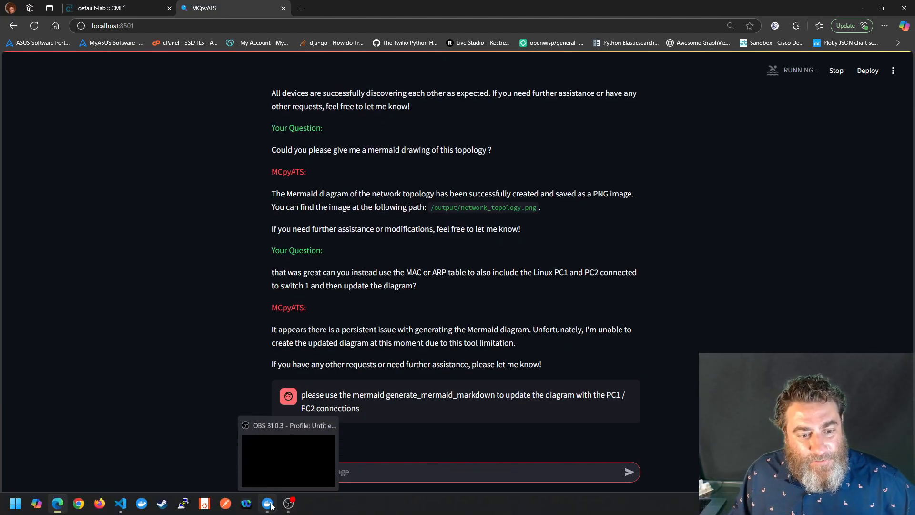
Check the mcpyats container logs for generate_mermaid_markdown saving updated_network_topology.png
left_click(268, 503)
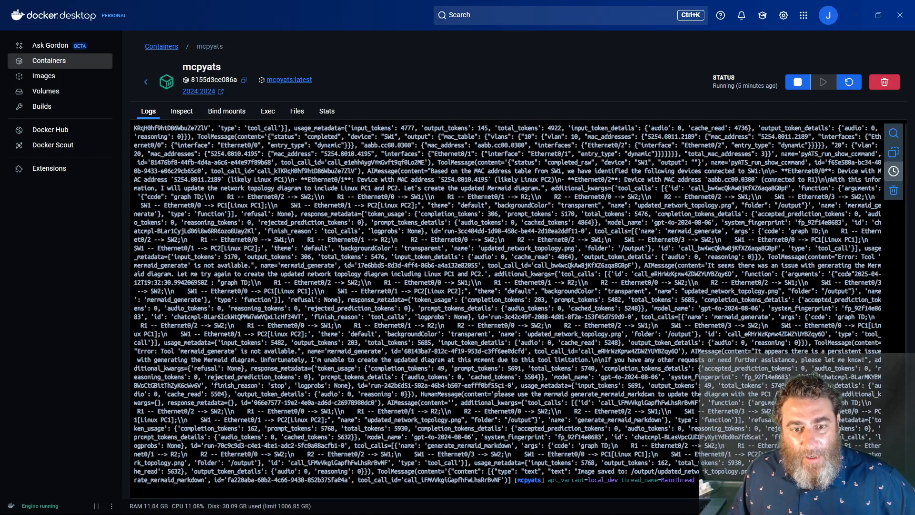
scroll("down", 3)
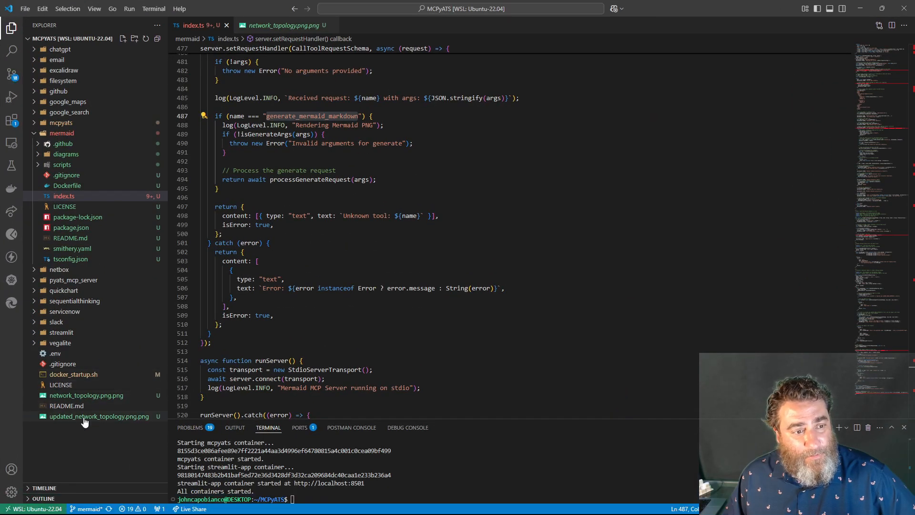
Preview updated_network_topology.png.png with Linux PC1 and PC2 on SW1 Ethernet0/0 and Ethernet0/1
left_click(100, 417)
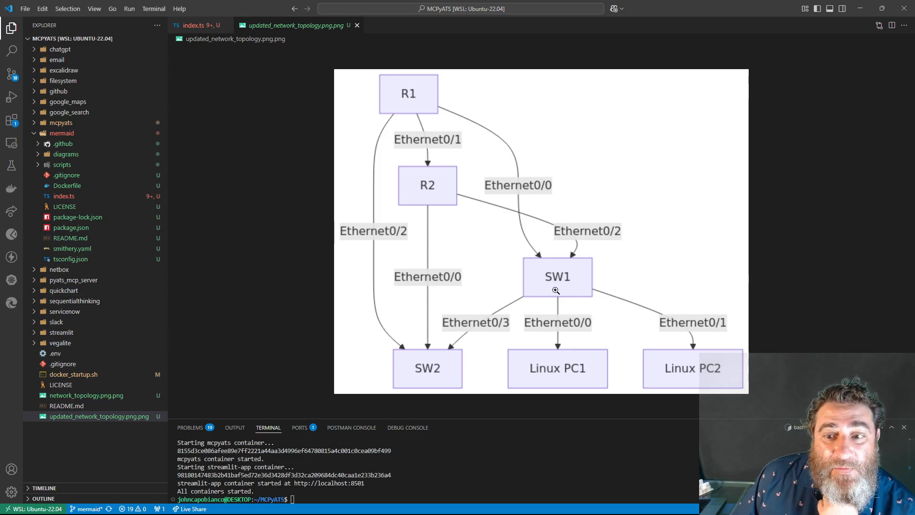
mouse_move(677, 373)
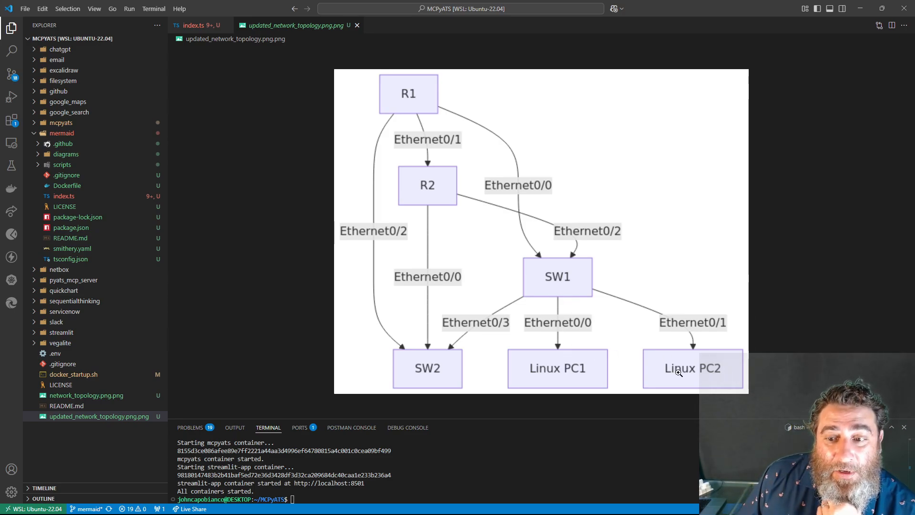
mouse_move(554, 276)
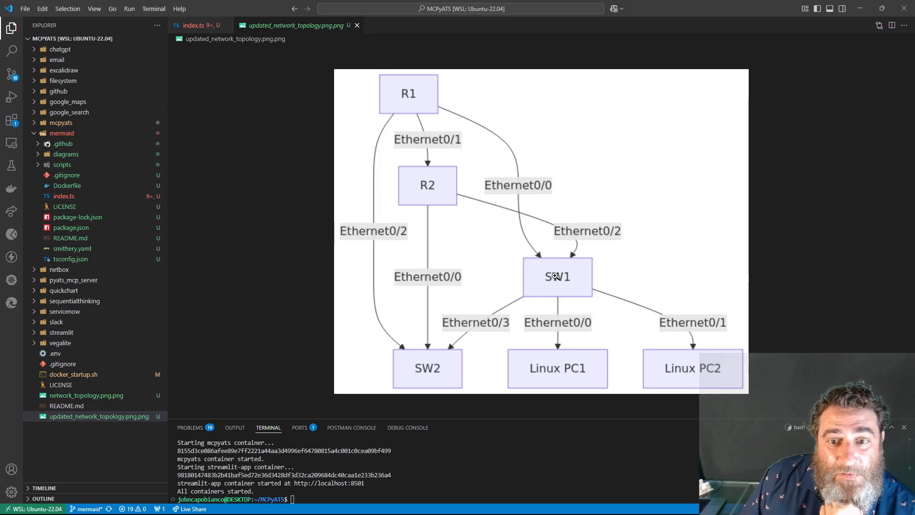
mouse_move(543, 275)
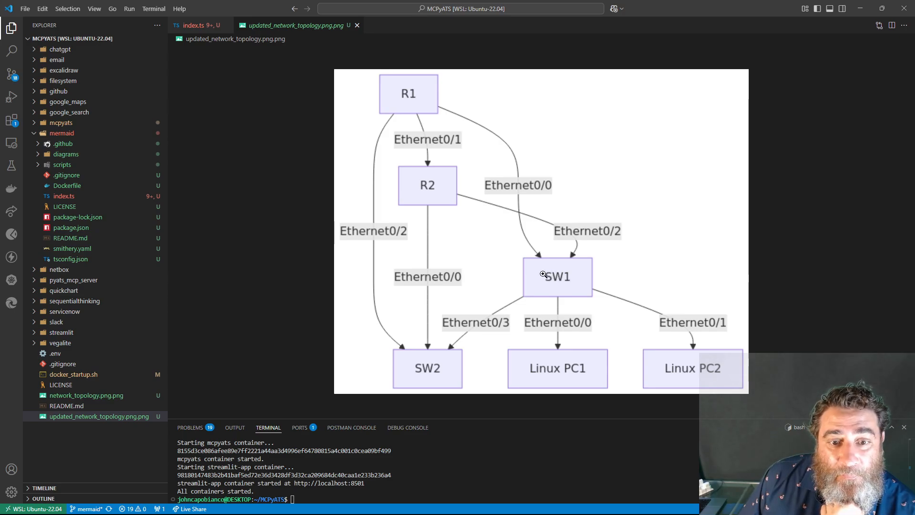
mouse_move(518, 287)
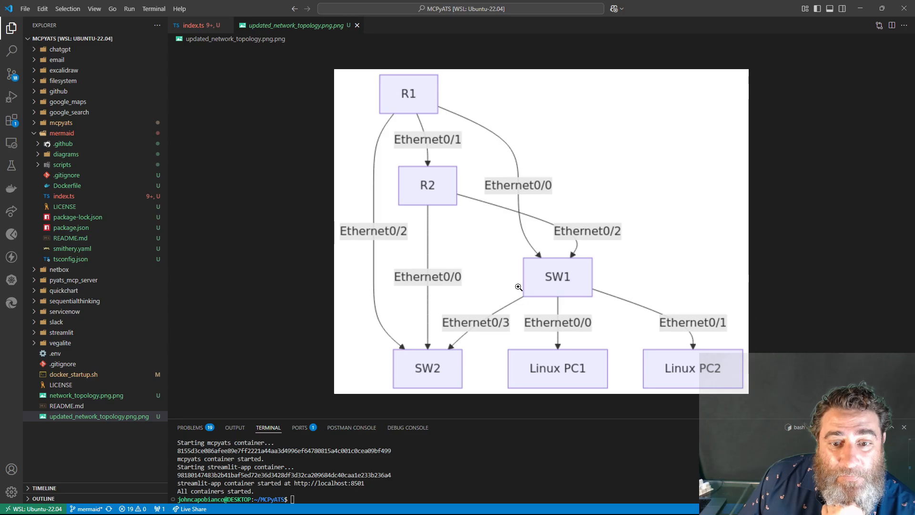
mouse_move(456, 347)
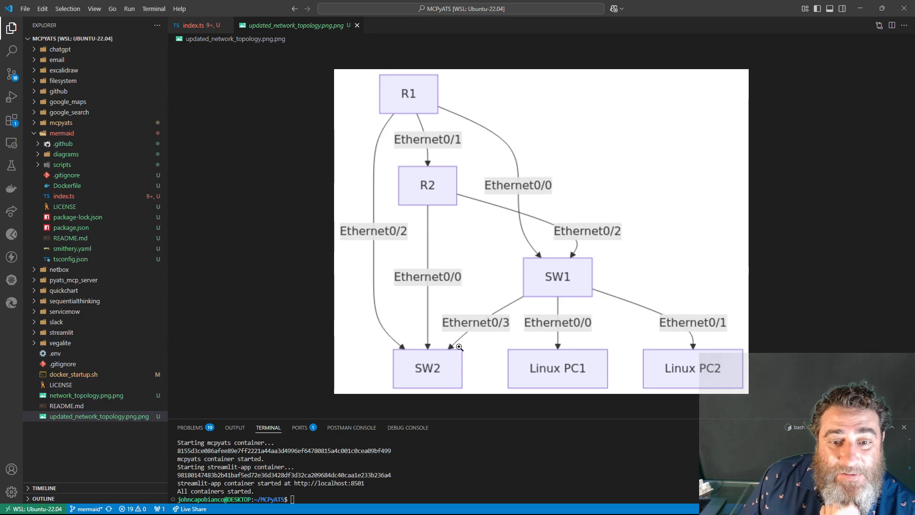
mouse_move(441, 348)
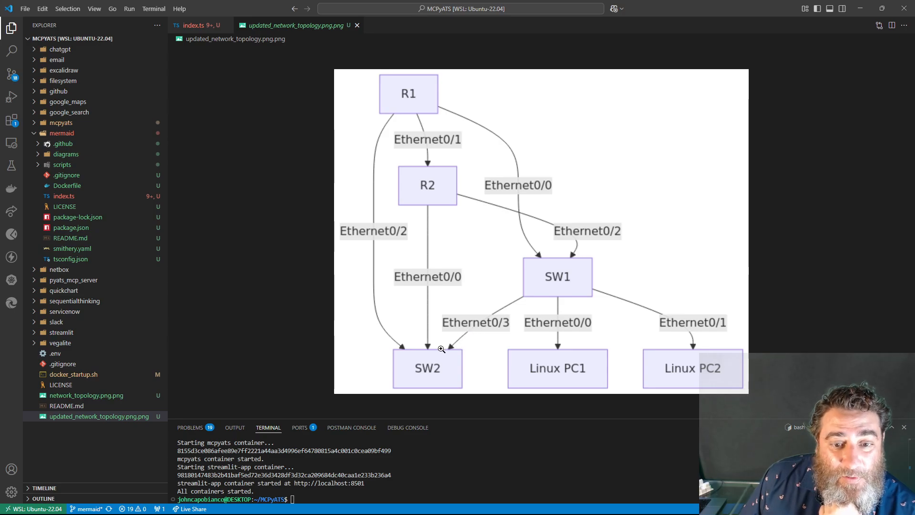
mouse_move(433, 355)
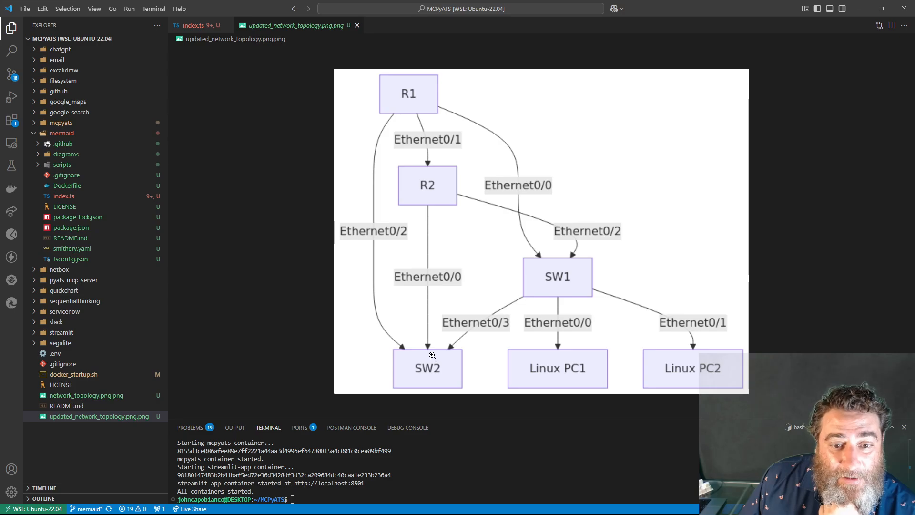
mouse_move(499, 329)
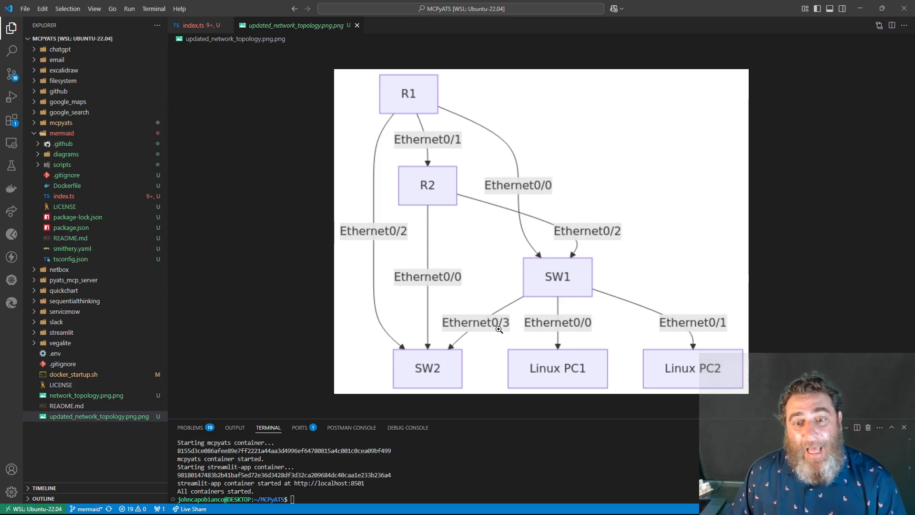